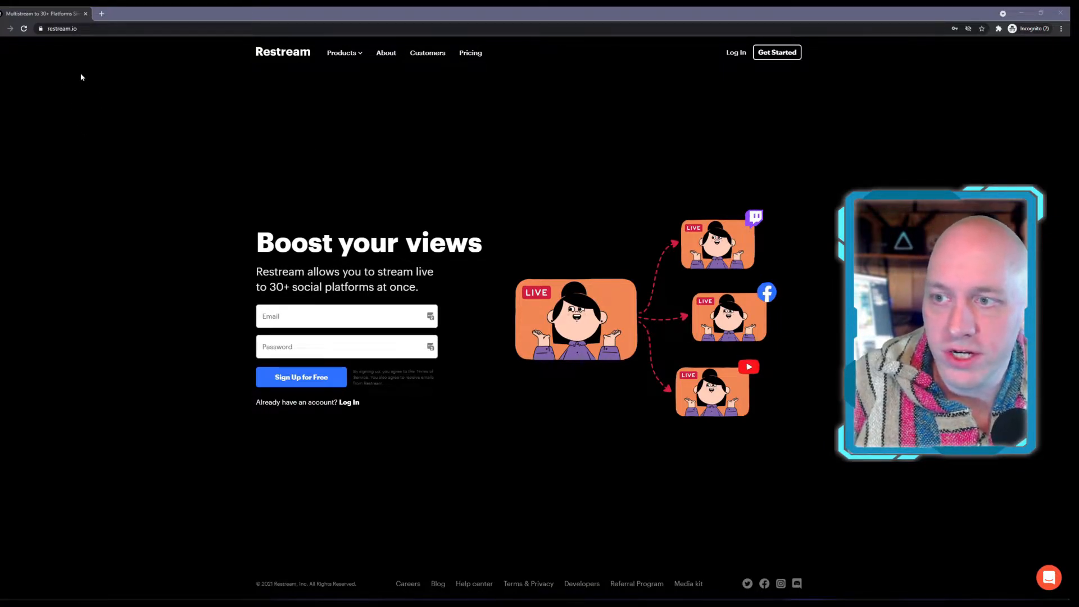
mouse_move(790, 60)
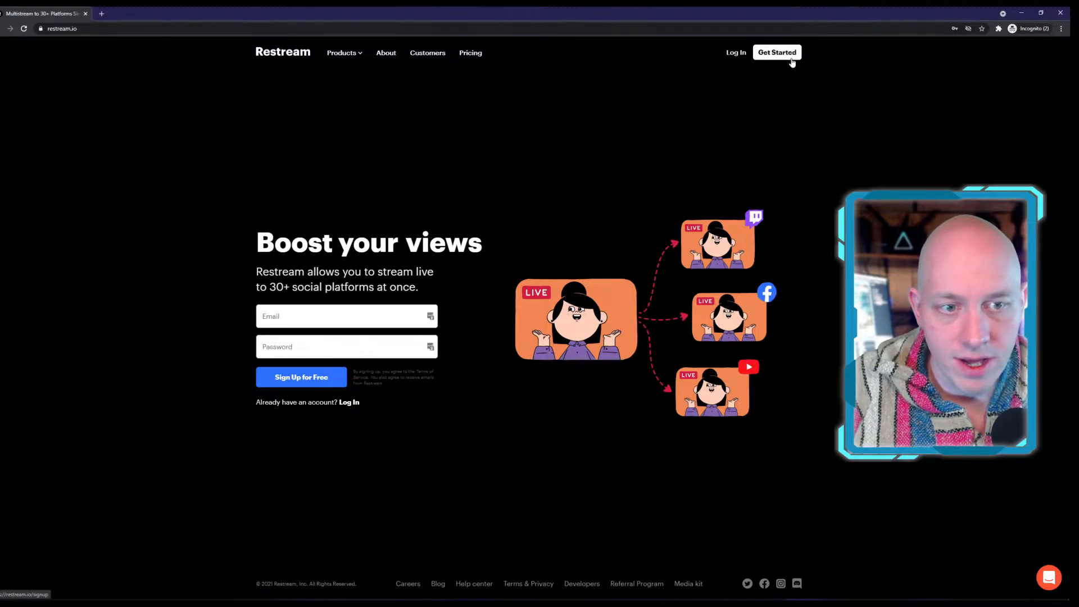
- Start Restream sign-up via Get Started and fill in the username and email
left_click(777, 52)
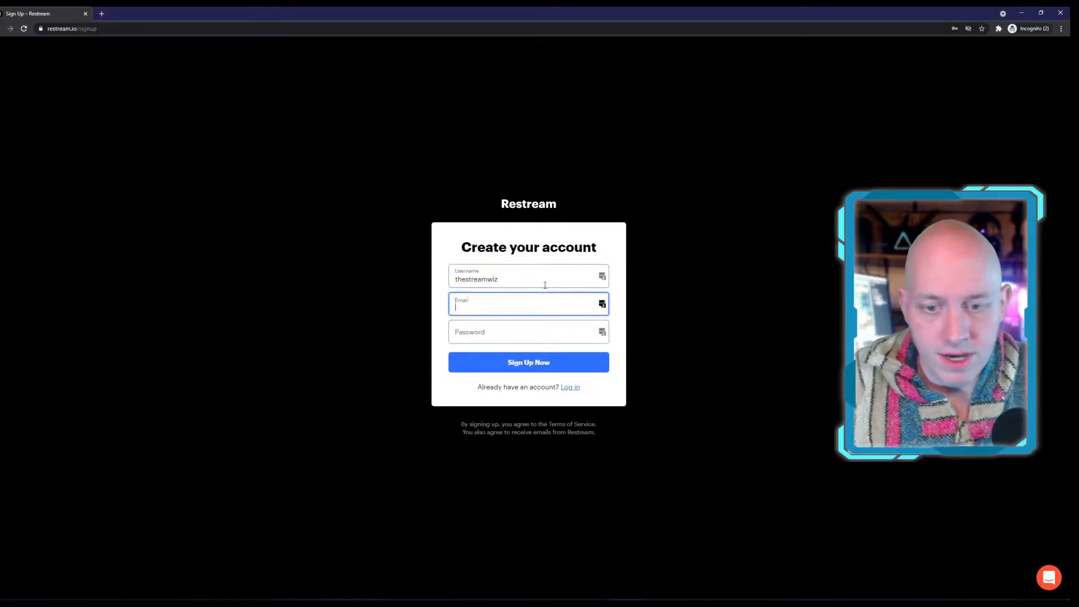
type("thes")
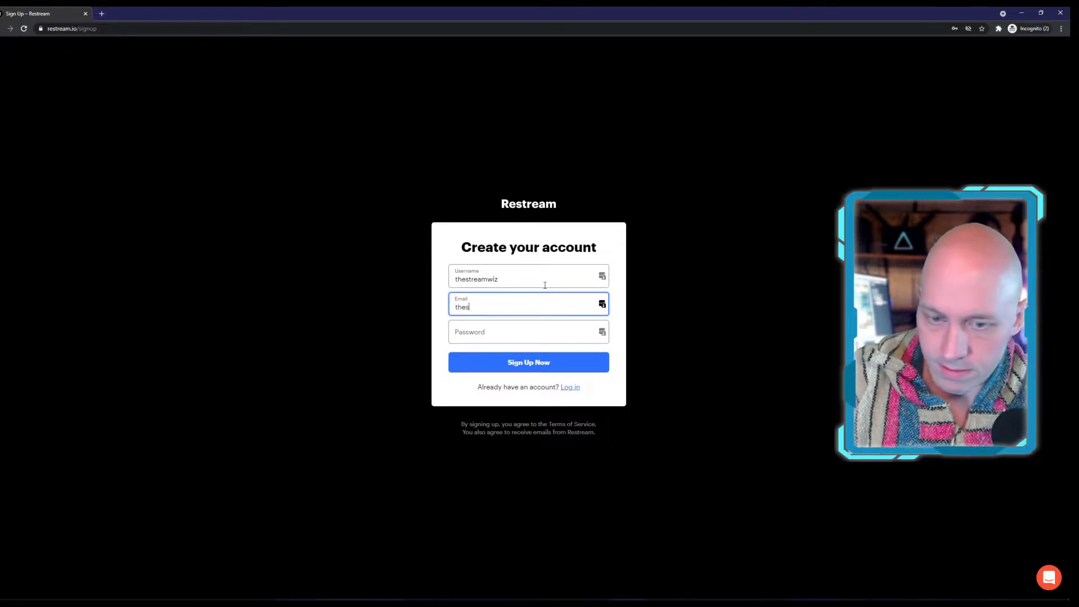
left_click(529, 332)
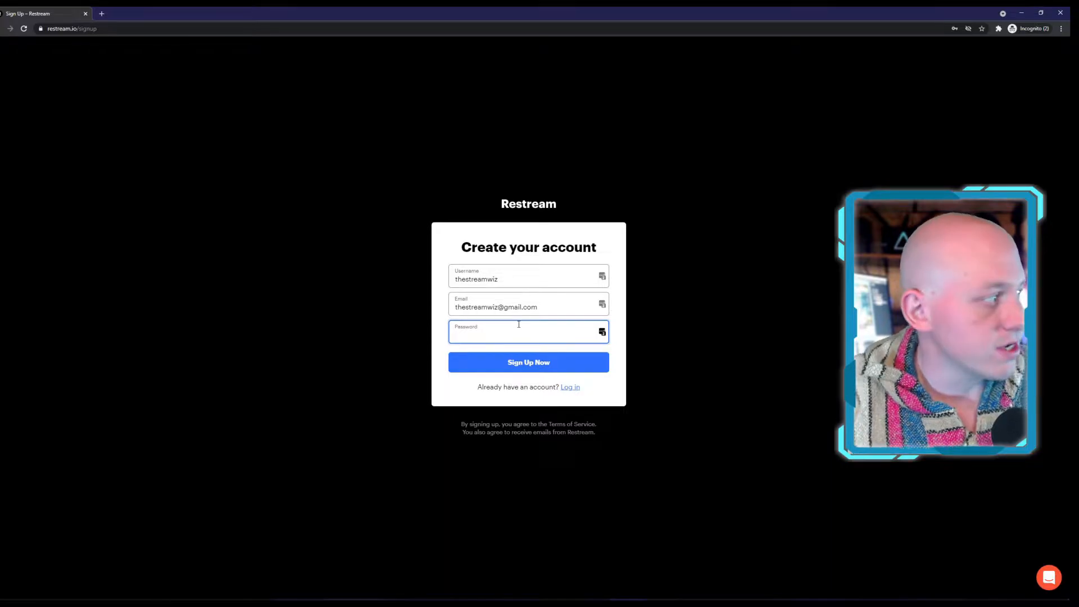
mouse_move(207, 243)
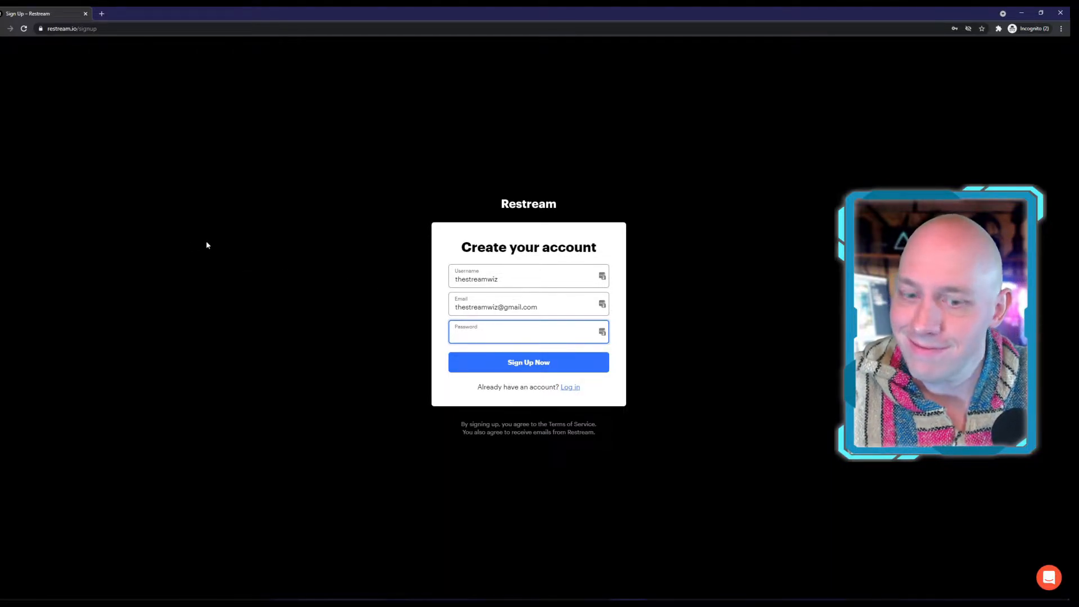
- Create the account and choose Twitch from the dashboard's Add Channel suggestions
left_click(529, 362)
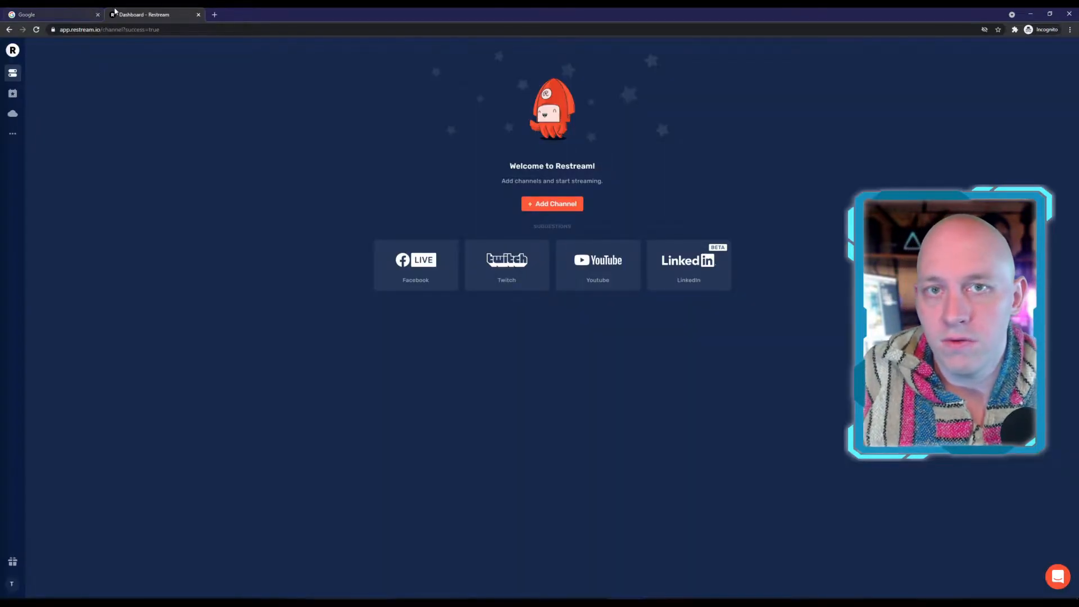
mouse_move(118, 60)
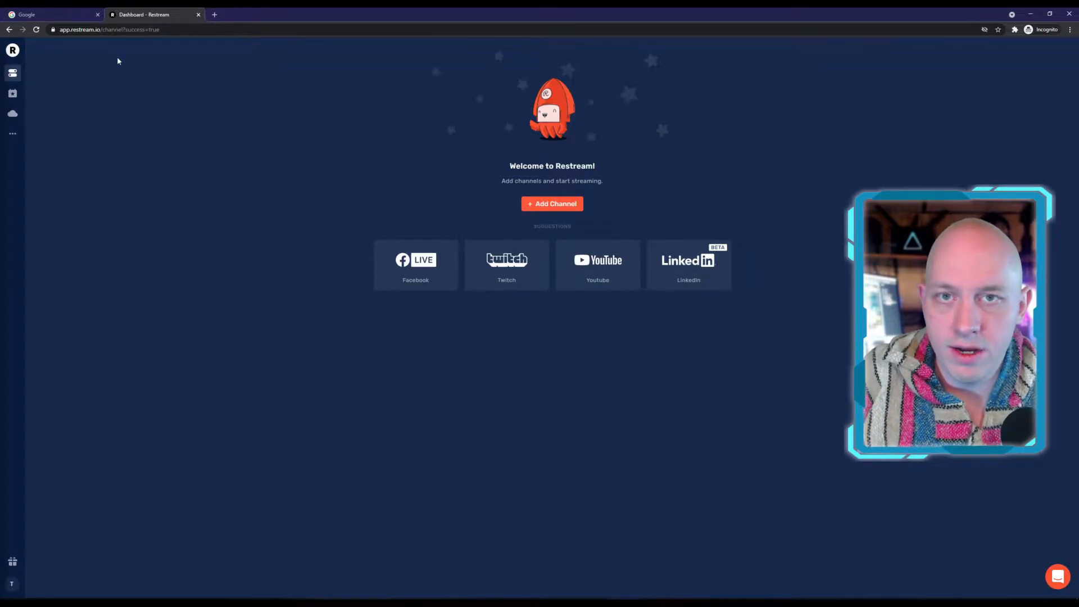
mouse_move(153, 73)
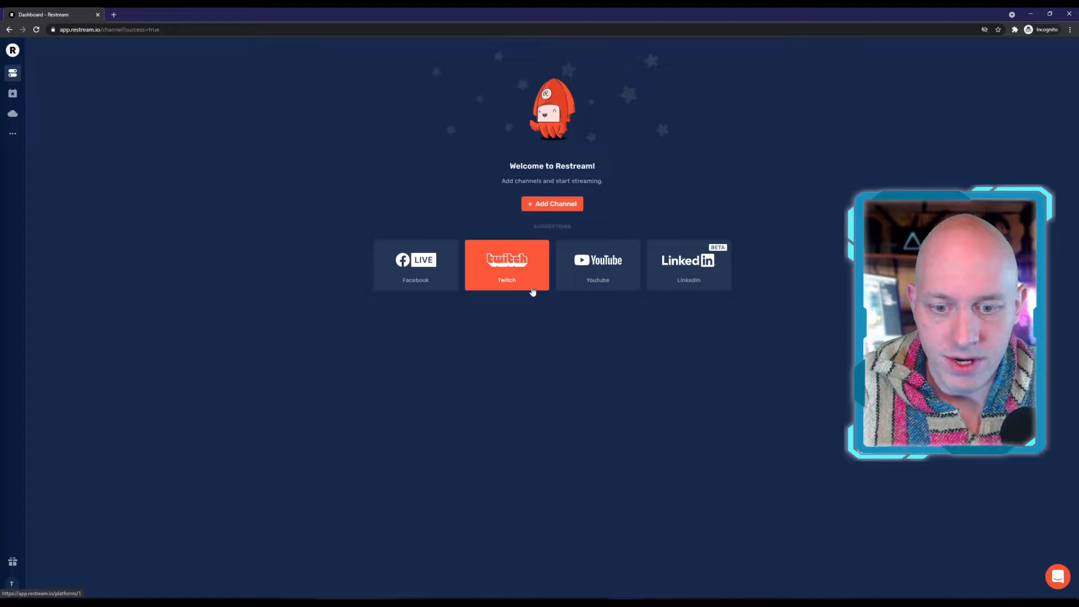
left_click(506, 264)
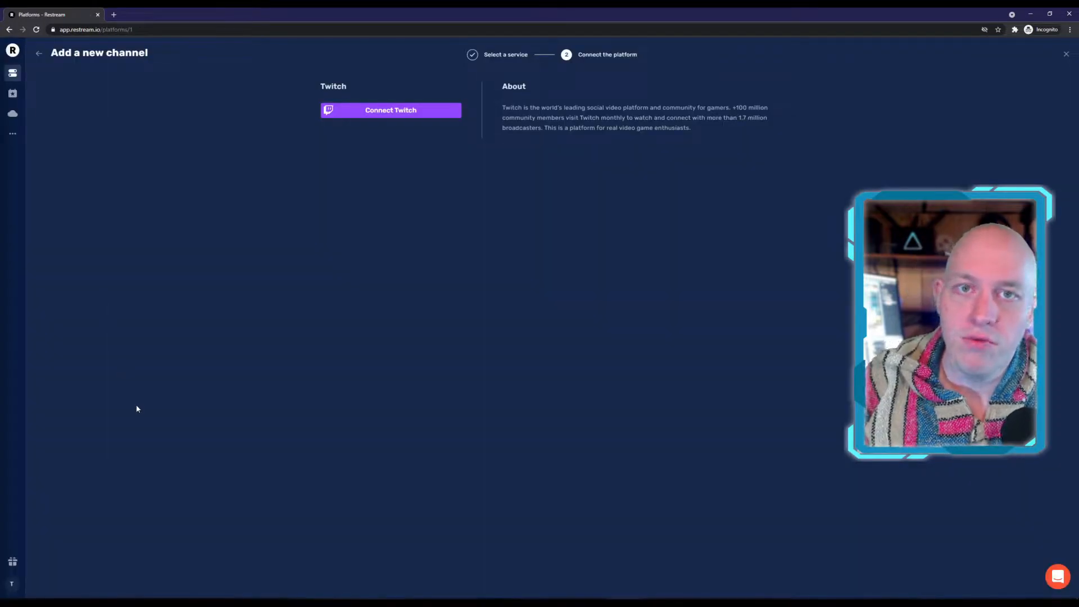
mouse_move(296, 387)
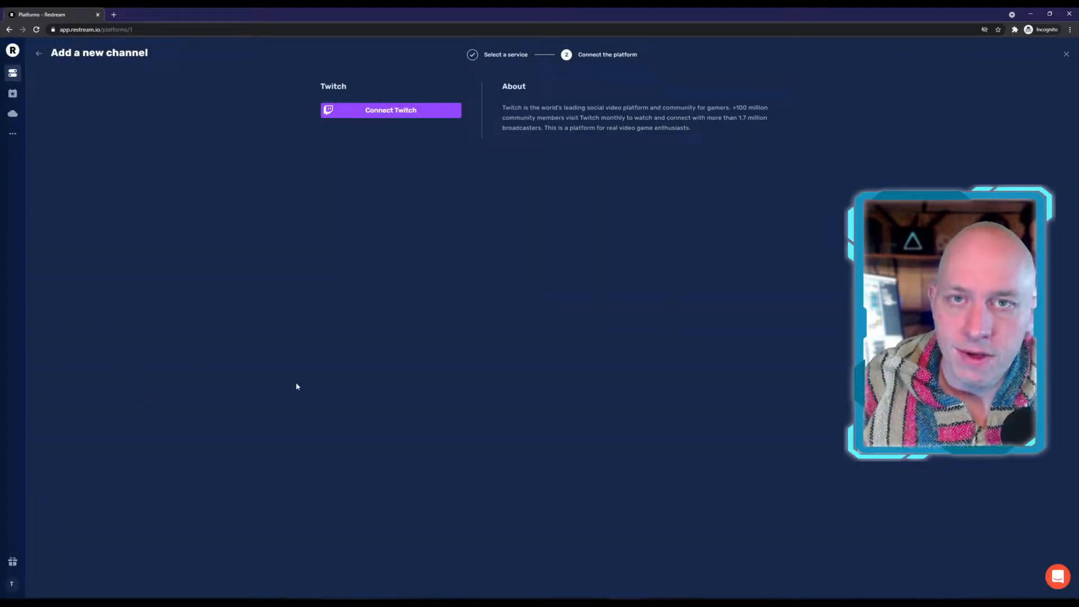
mouse_move(294, 385)
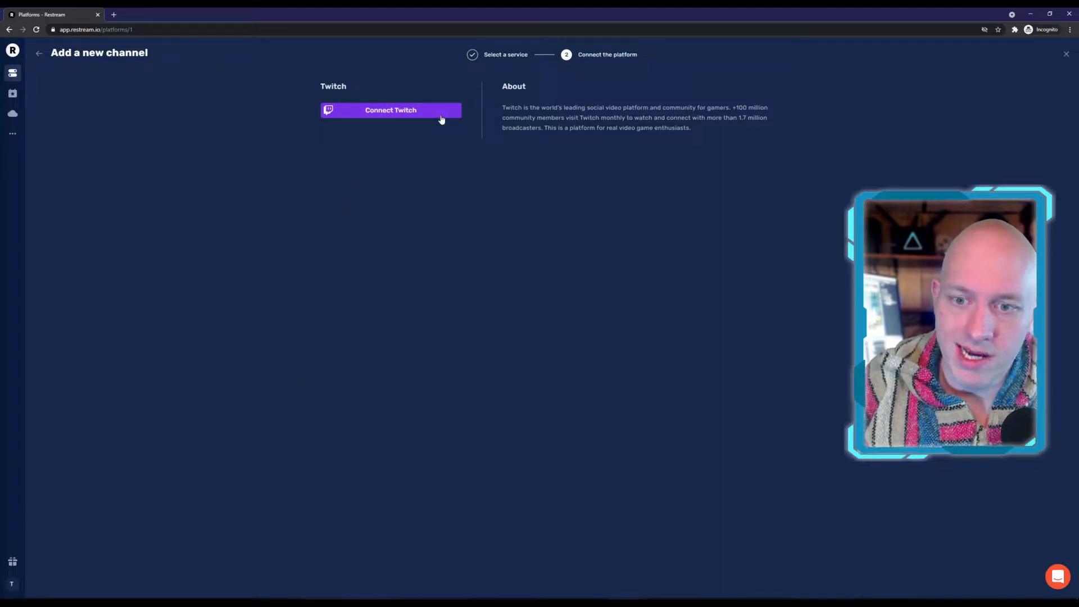
- Connect the Twitch account and authorize Restream in the Twitch popup
left_click(391, 110)
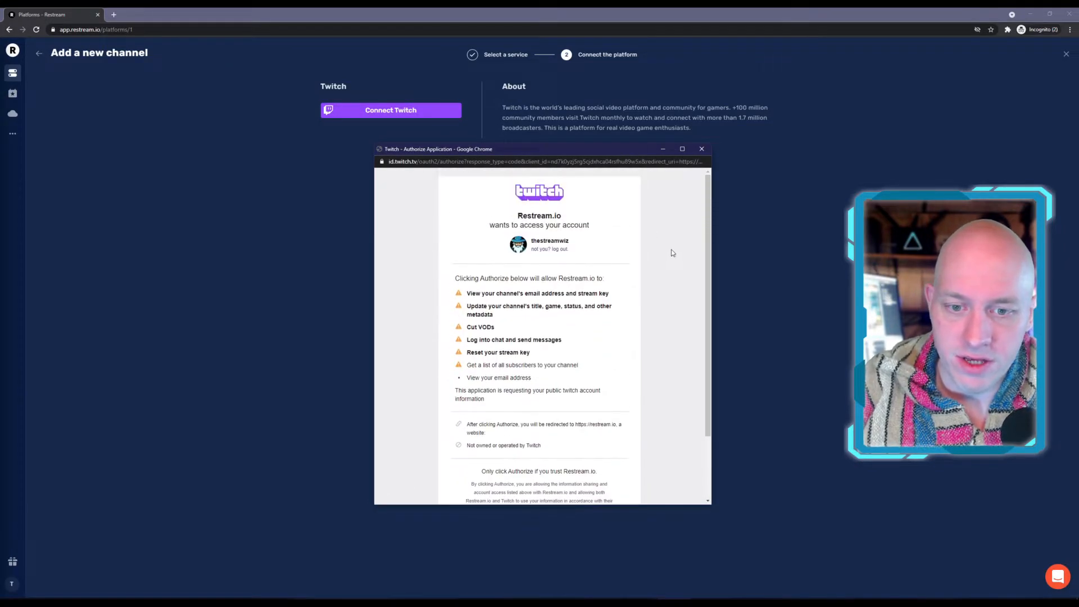
mouse_move(675, 225)
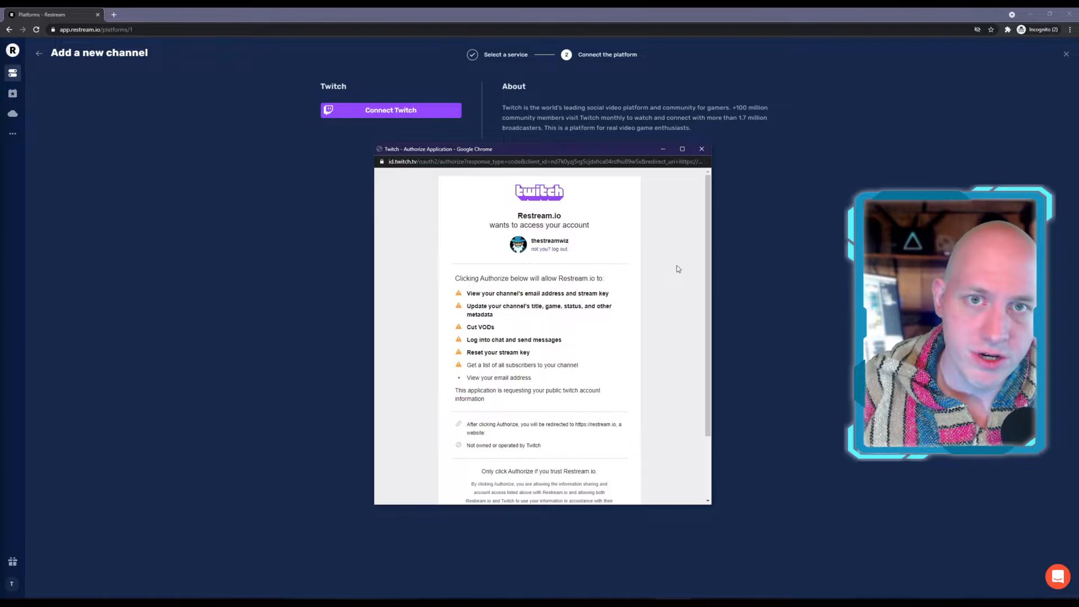
scroll("down", 3)
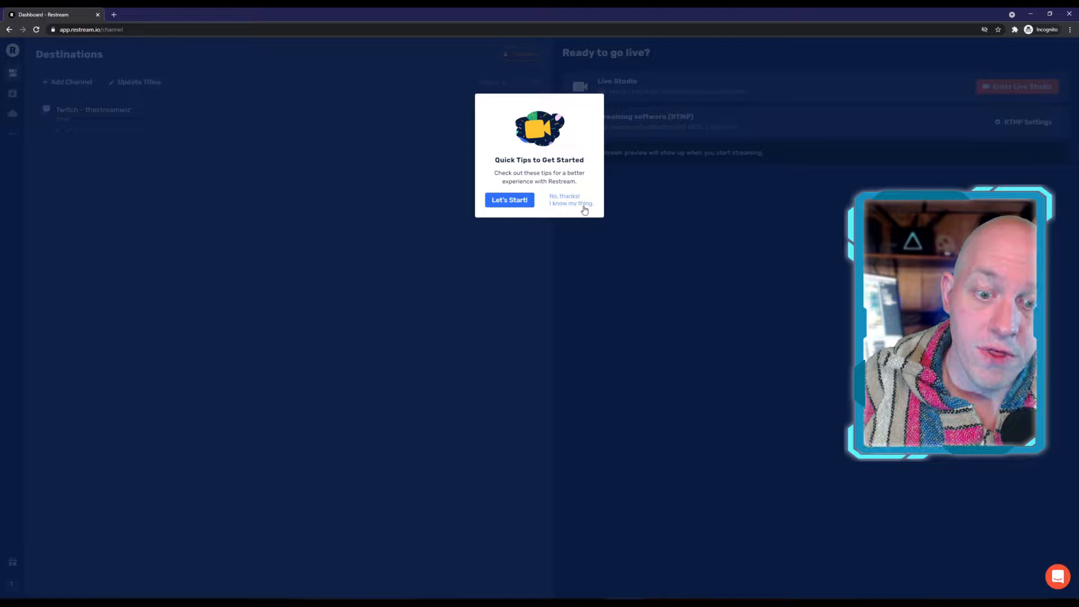
- Dismiss the Quick Tips prompt with 'No, thanks! I know my thing'
left_click(570, 200)
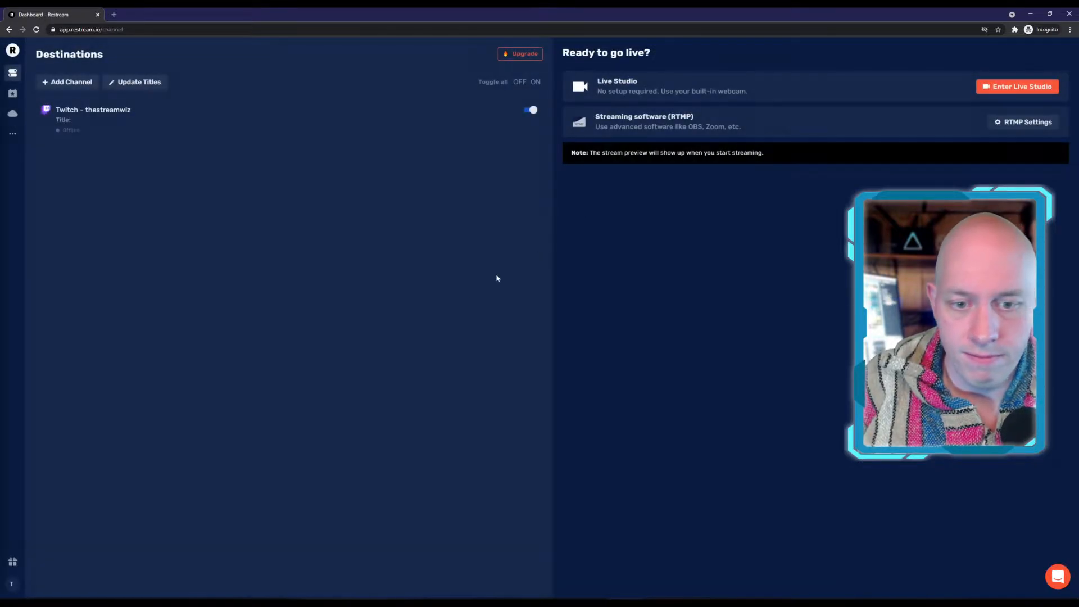
mouse_move(178, 178)
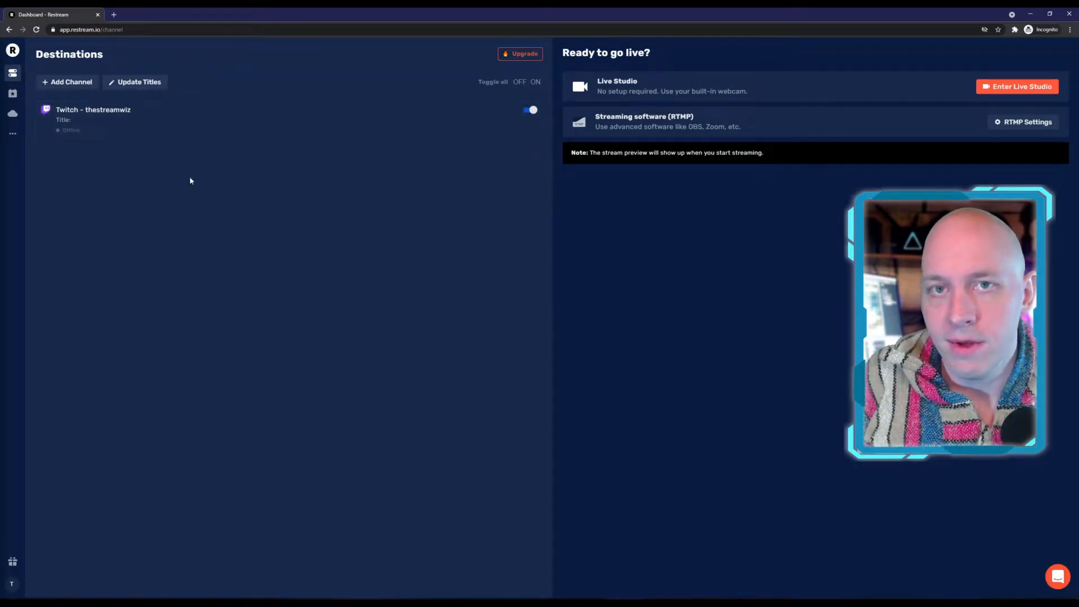
mouse_move(290, 249)
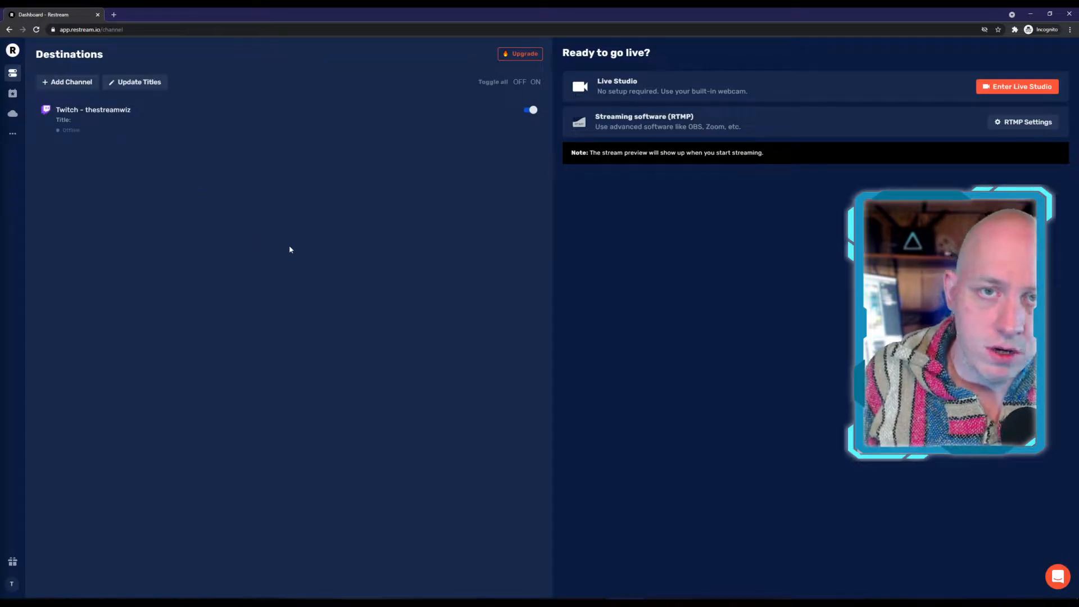
mouse_move(324, 268)
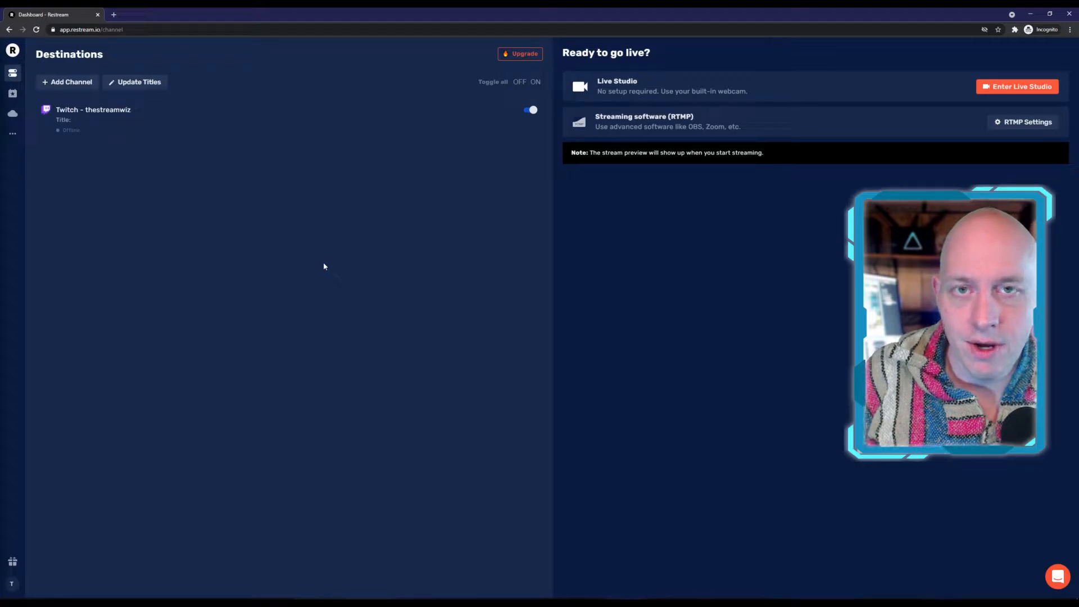
mouse_move(330, 268)
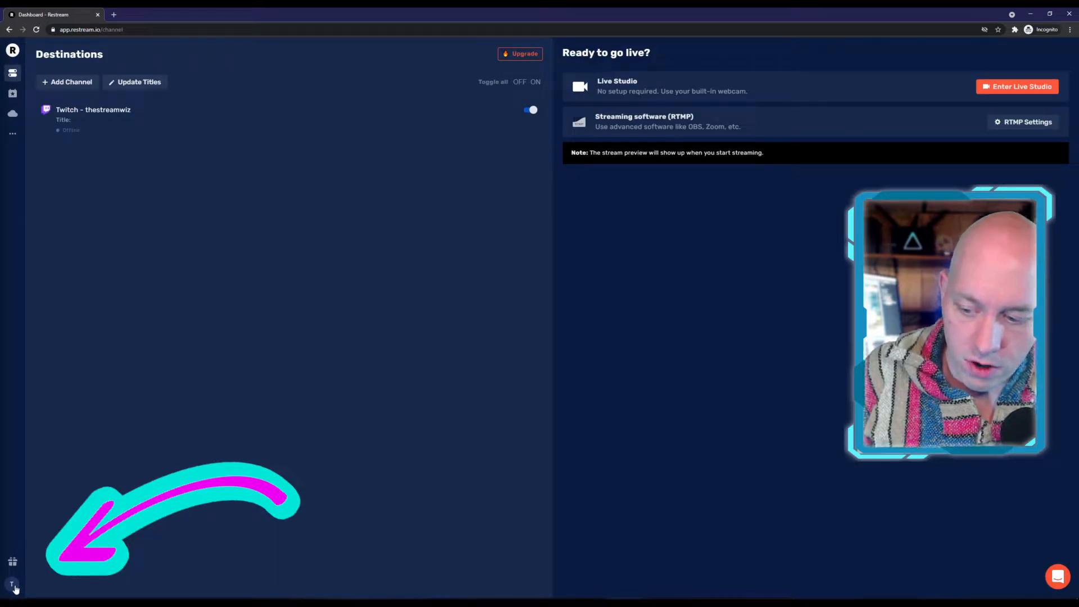
- Download the Restream Chat app for Windows from the account menu and run the installer
left_click(12, 584)
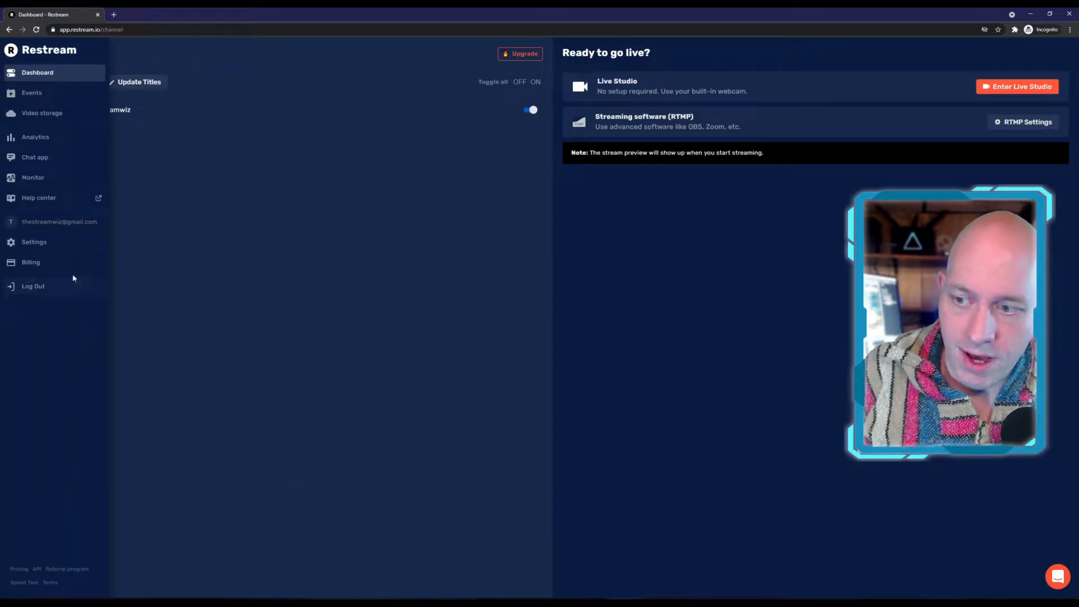
mouse_move(60, 162)
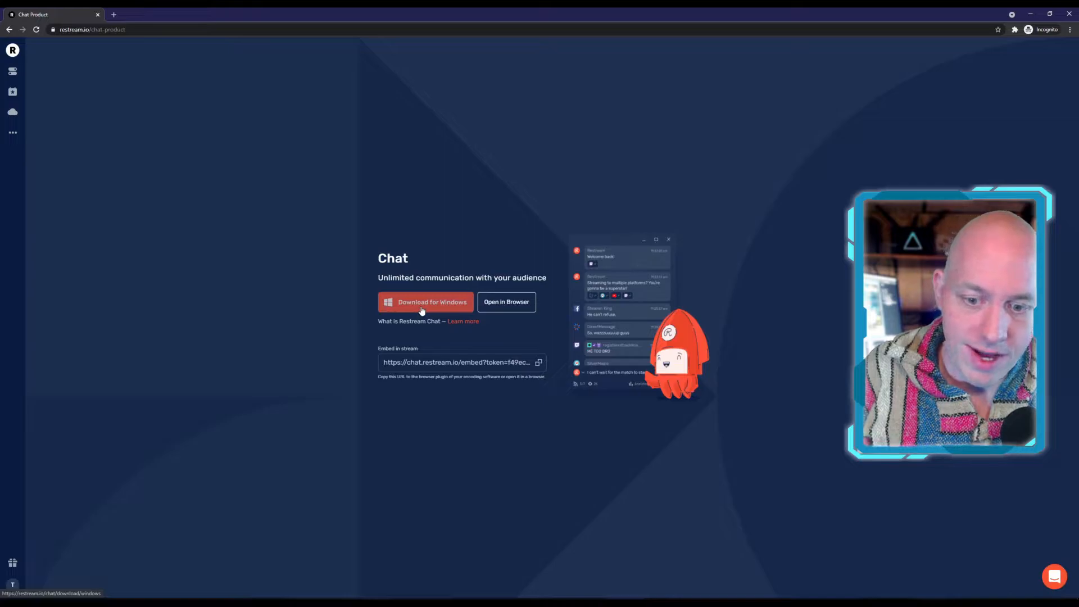
left_click(425, 301)
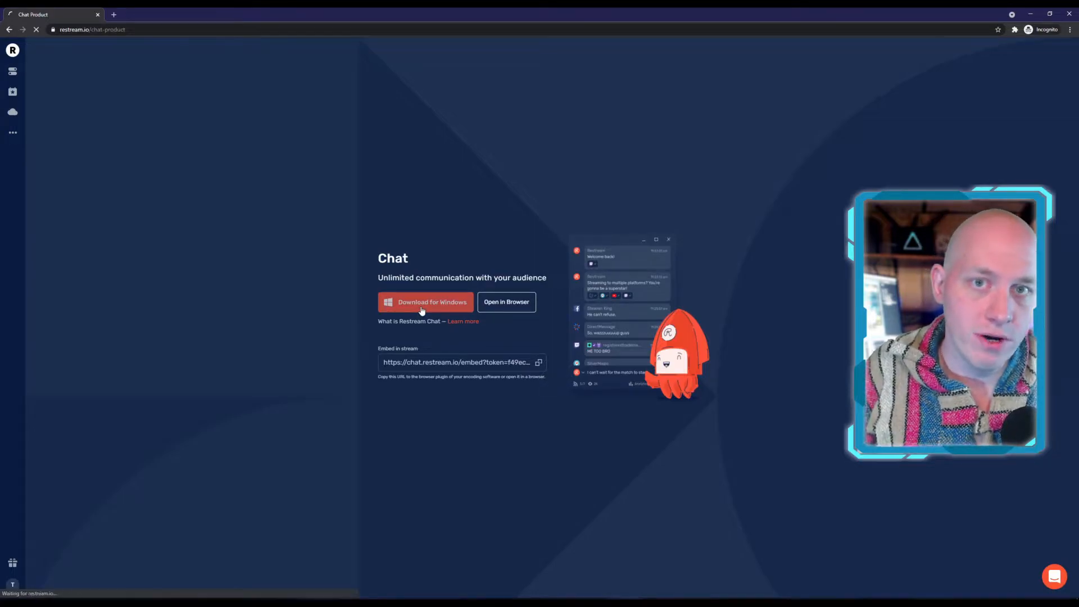
left_click(424, 301)
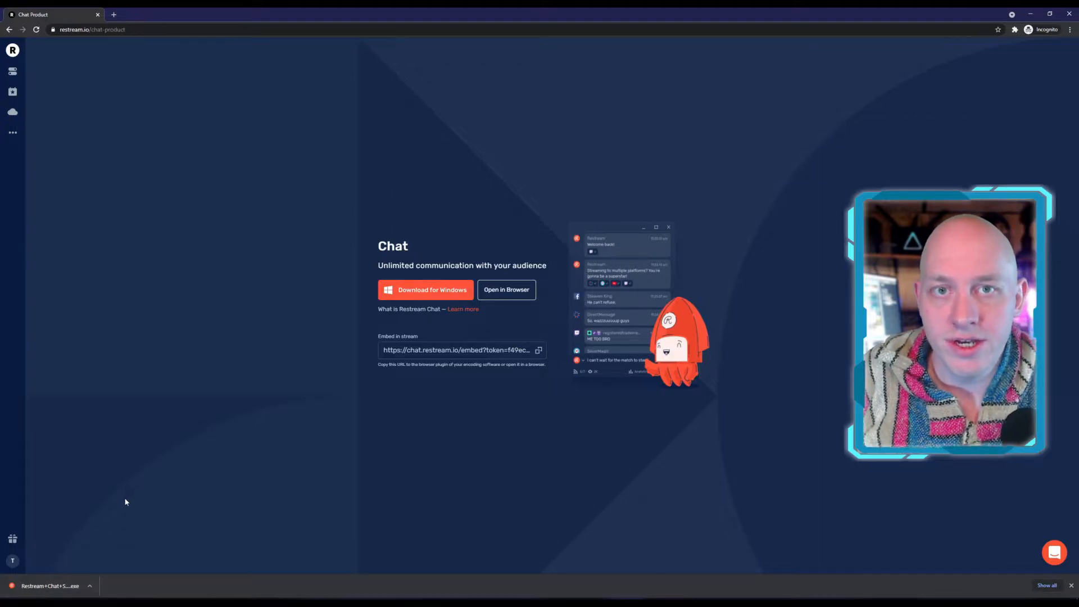
left_click(45, 587)
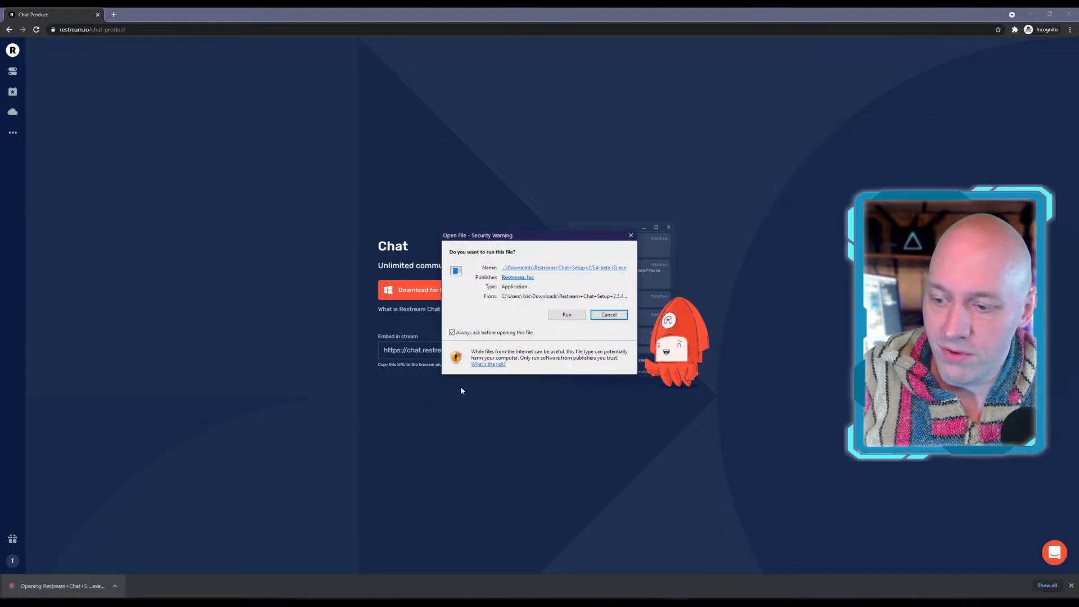
- Allow the installer to run so Restream Chat installs and launches
left_click(566, 315)
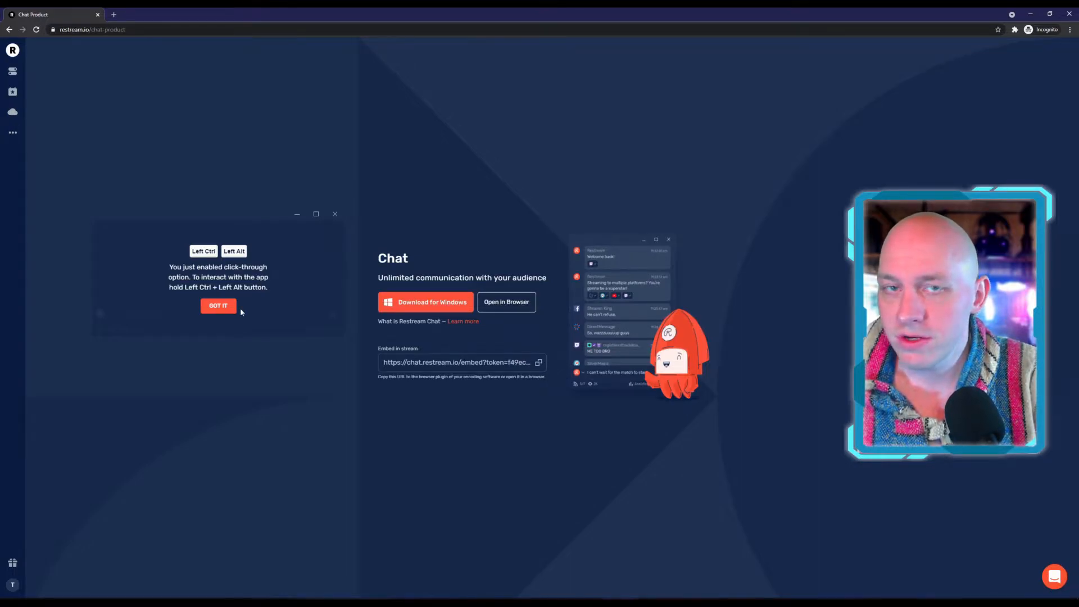
- Acknowledge the click-through notice and log in to Restream Chat with the account email and password
left_click(218, 306)
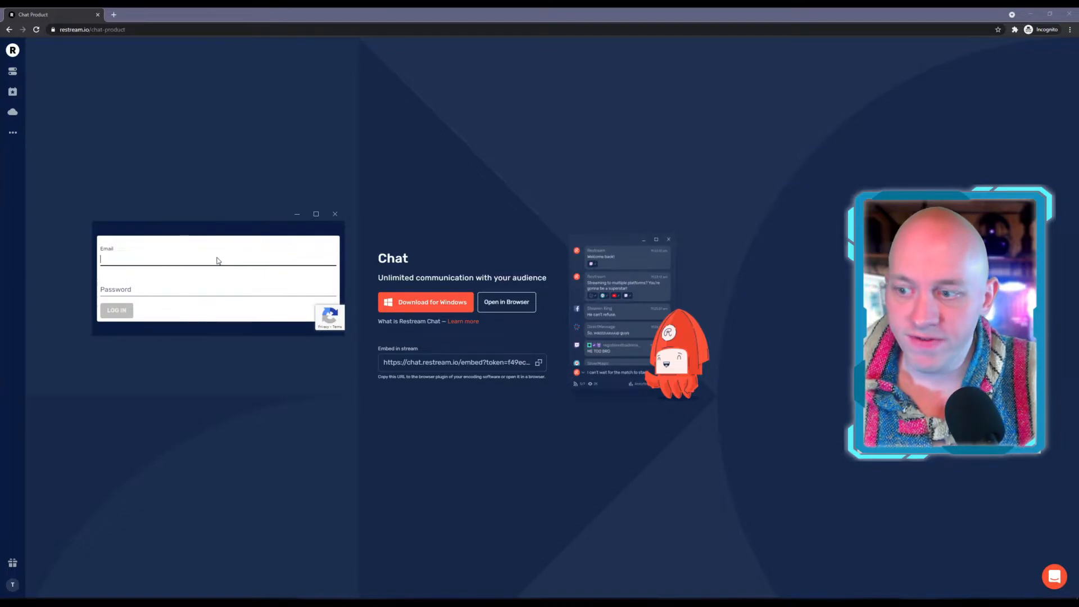
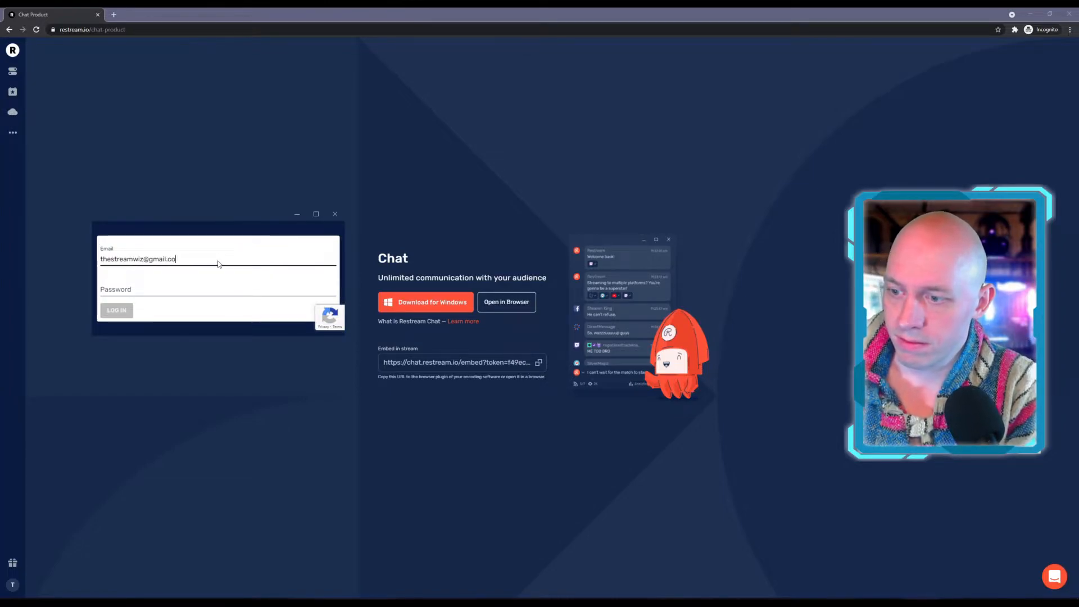
left_click(116, 311)
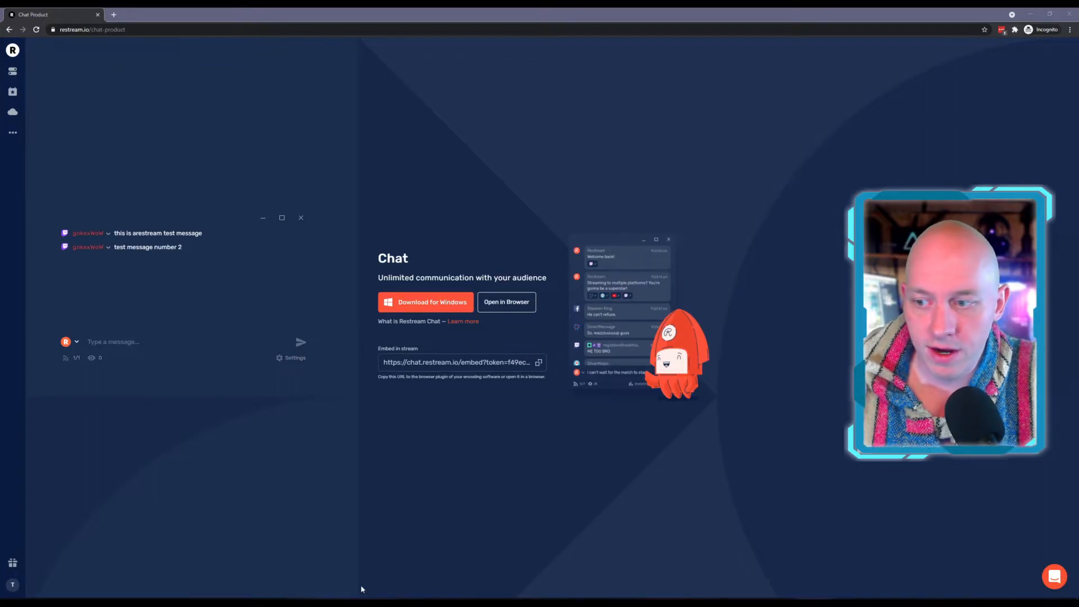
mouse_move(279, 393)
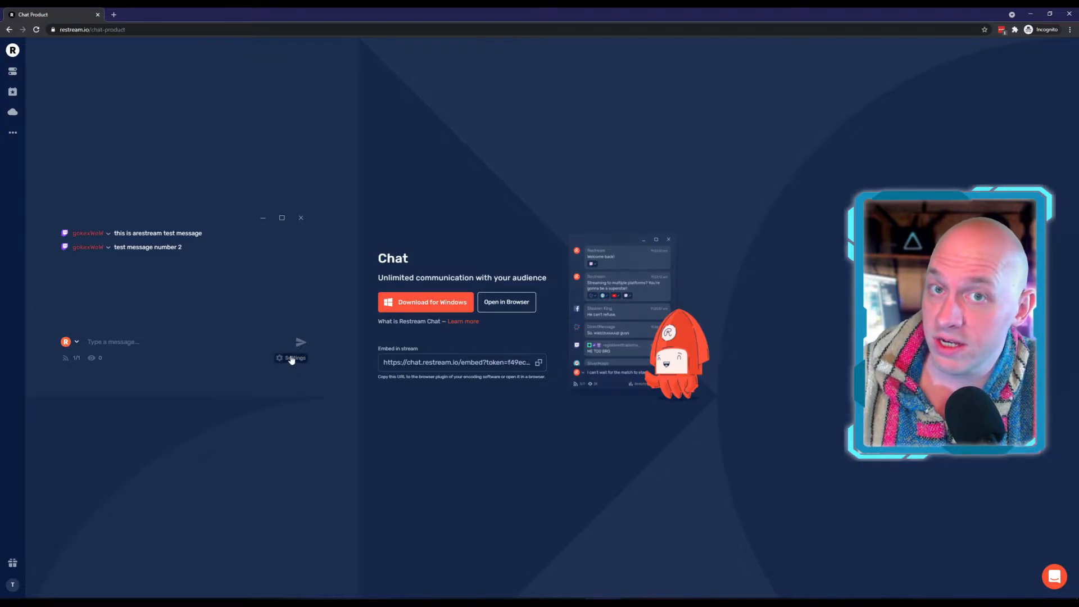
- Bring up the Restream Chat settings menu from the bottom of the chat window
left_click(291, 358)
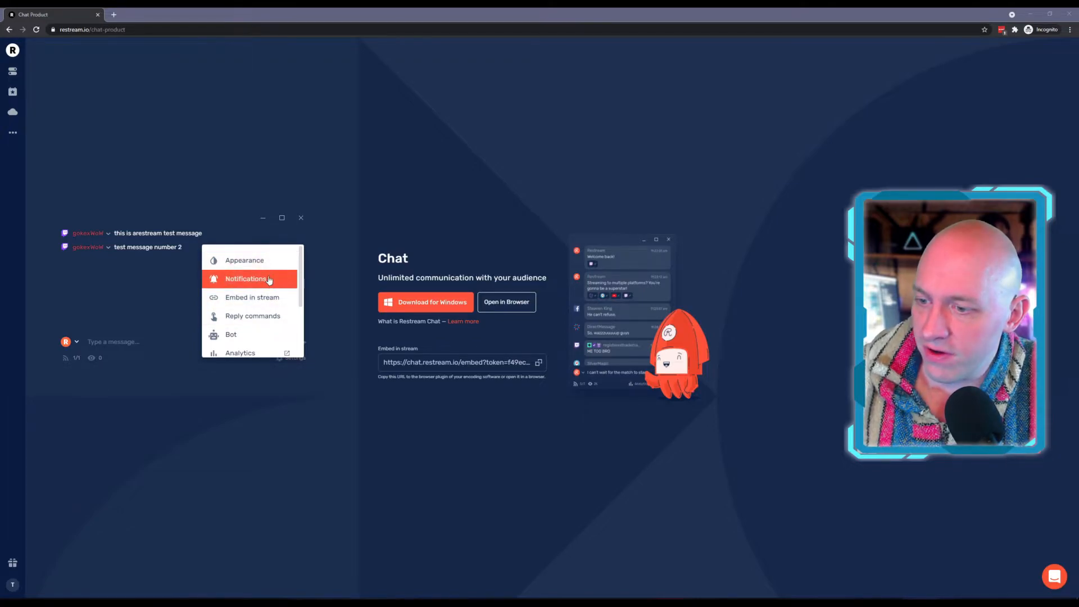
mouse_move(268, 261)
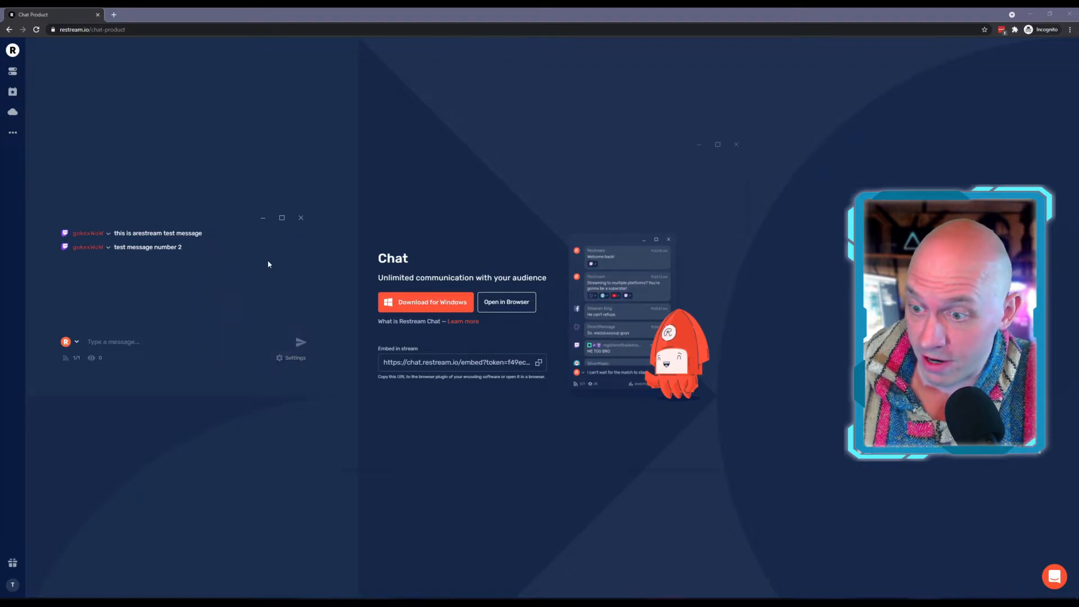
- Preview compact mode, viewer counter, avatars and colorized author names, leaving them enabled
left_click(291, 357)
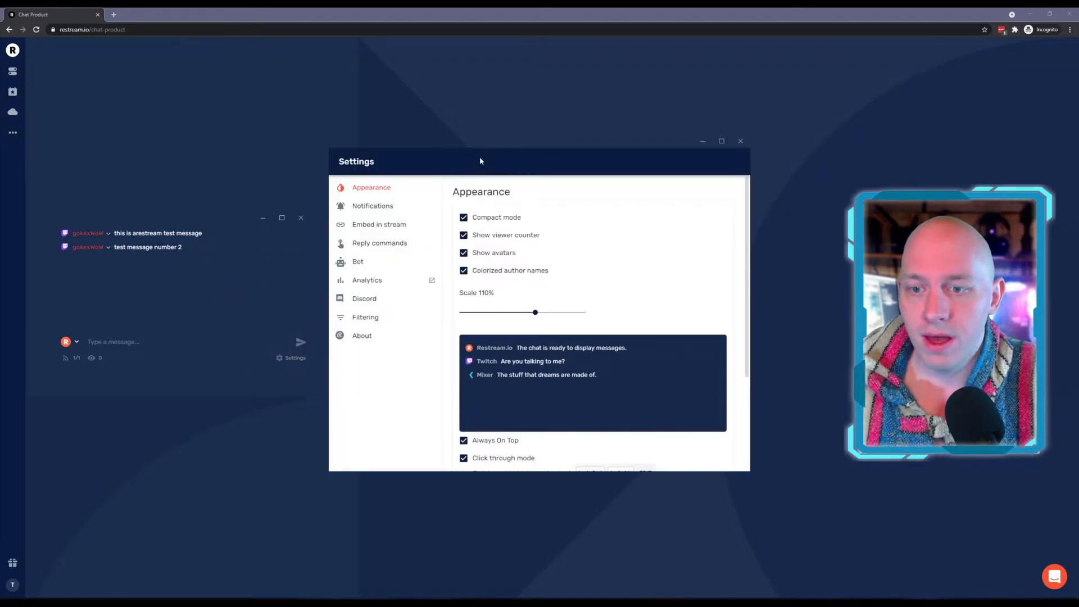
mouse_move(565, 169)
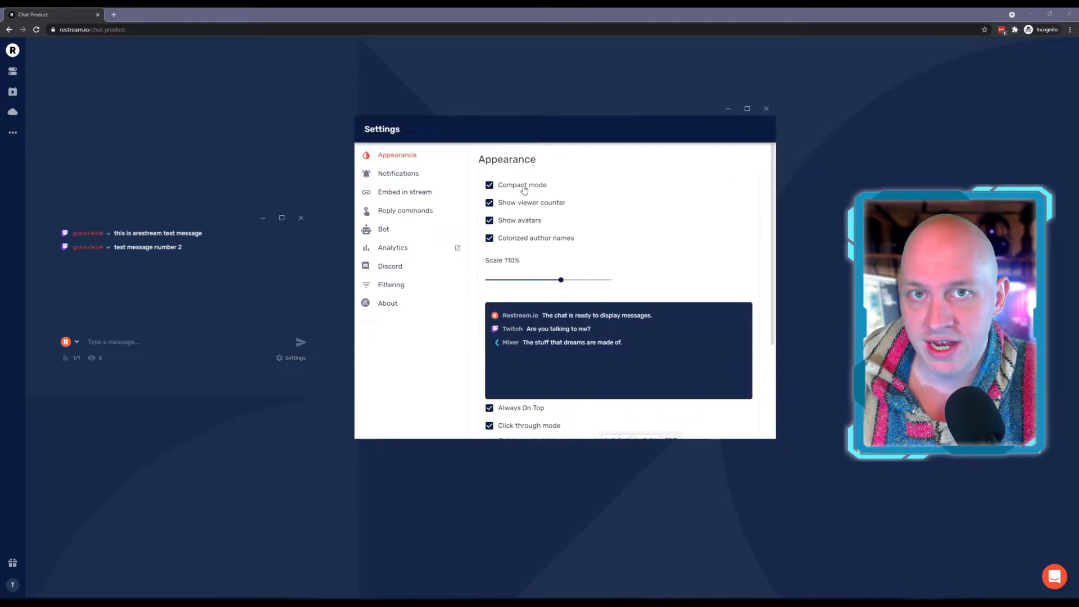
left_click(489, 184)
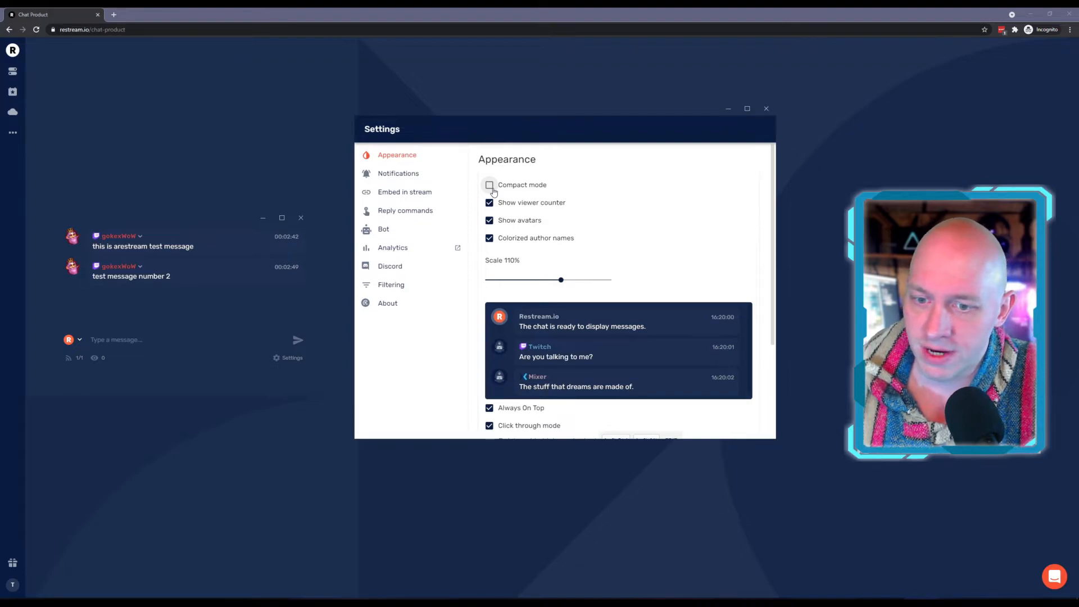
left_click(489, 185)
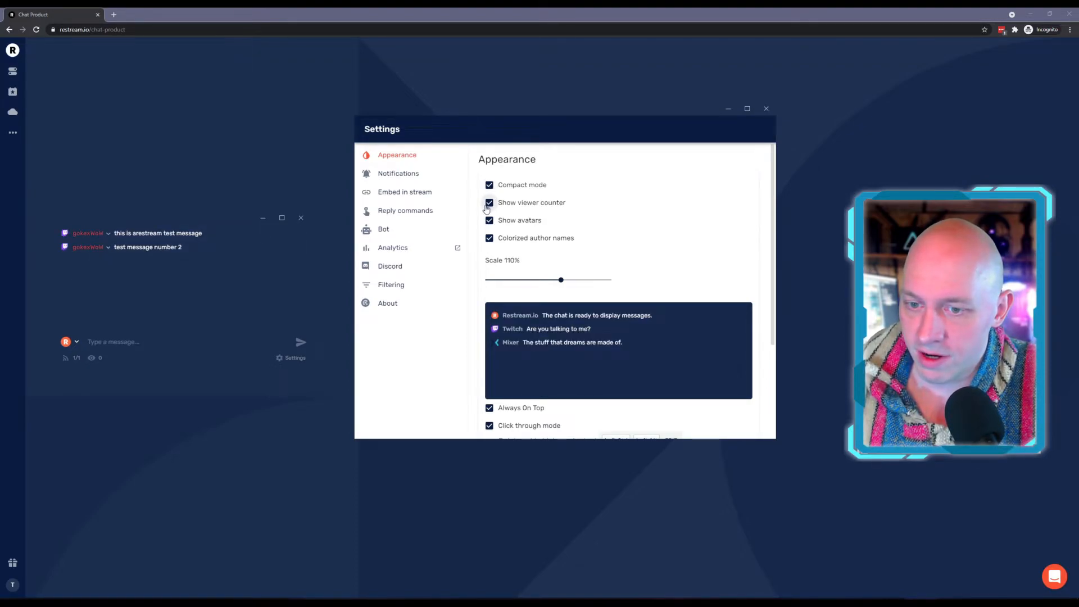
left_click(489, 202)
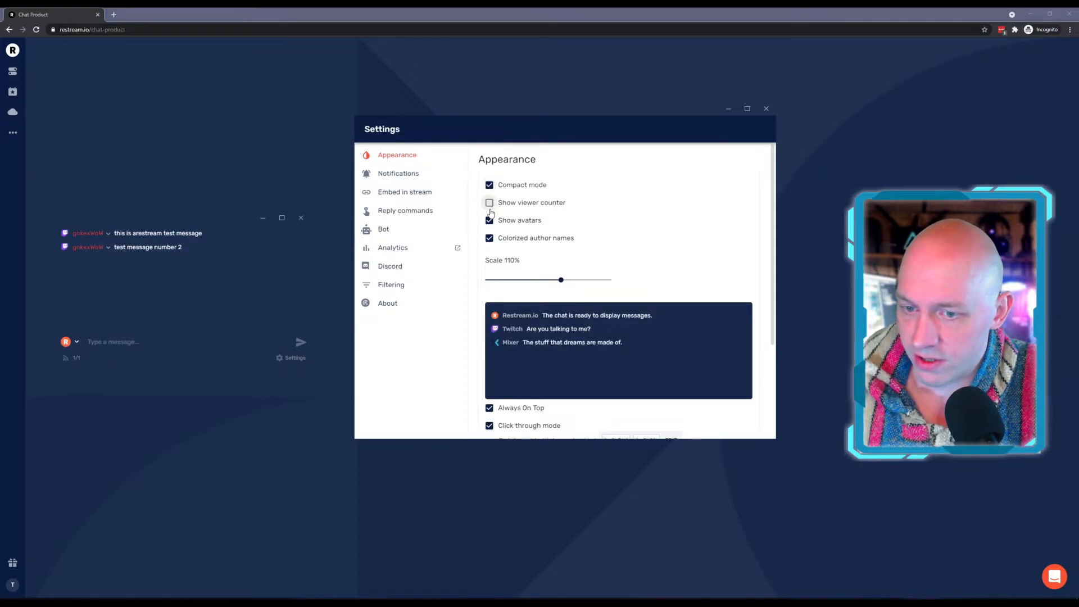
left_click(489, 202)
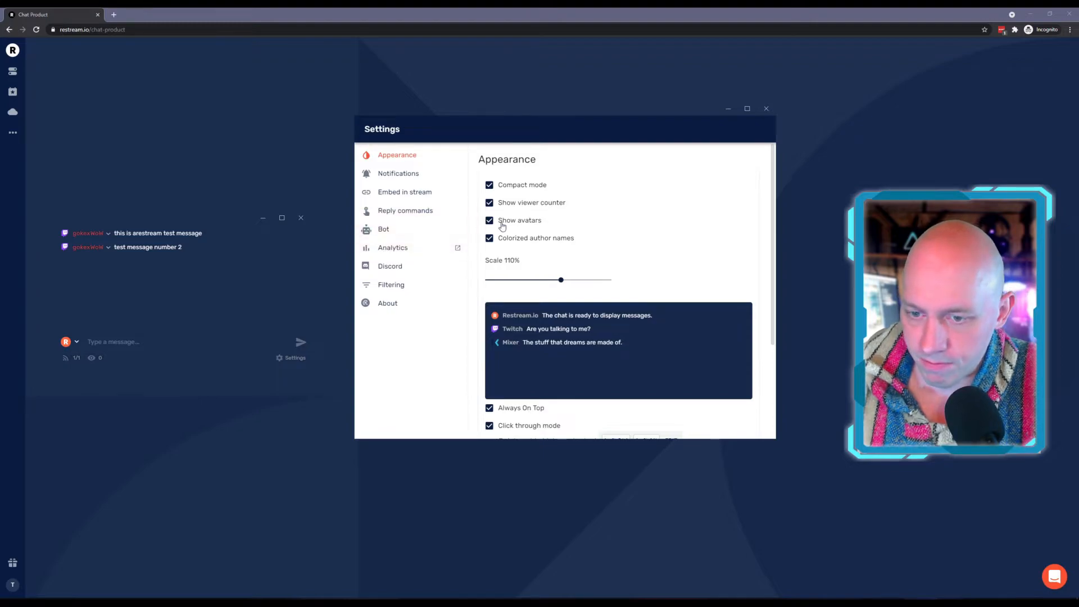
left_click(489, 184)
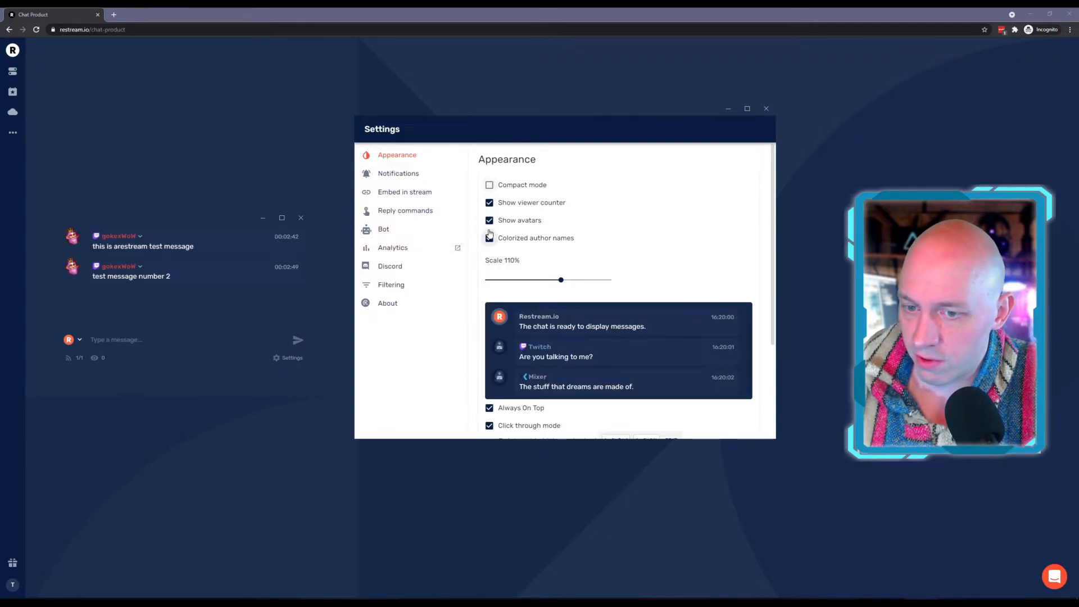
left_click(489, 239)
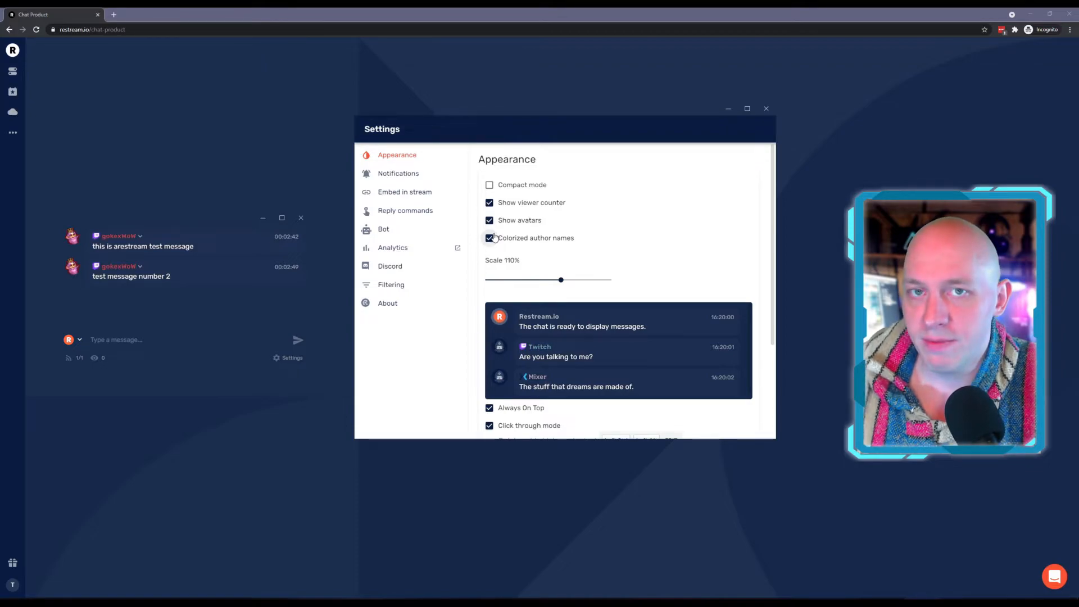
left_click(489, 185)
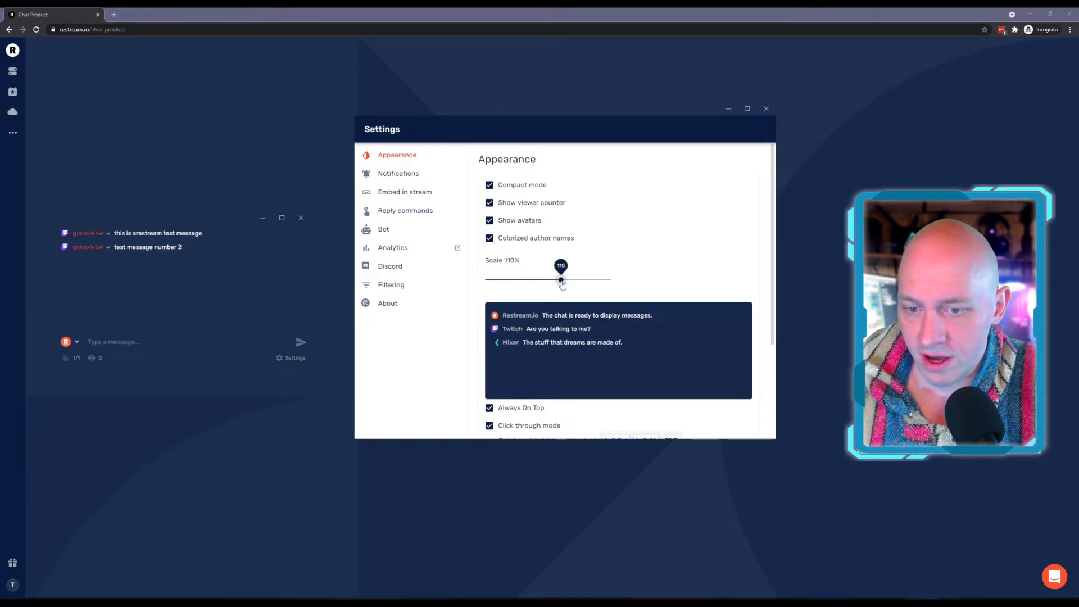
- Try the chat scale at 130% and return it to 110%, then review the remaining appearance options
left_click_drag(561, 278, 585, 279)
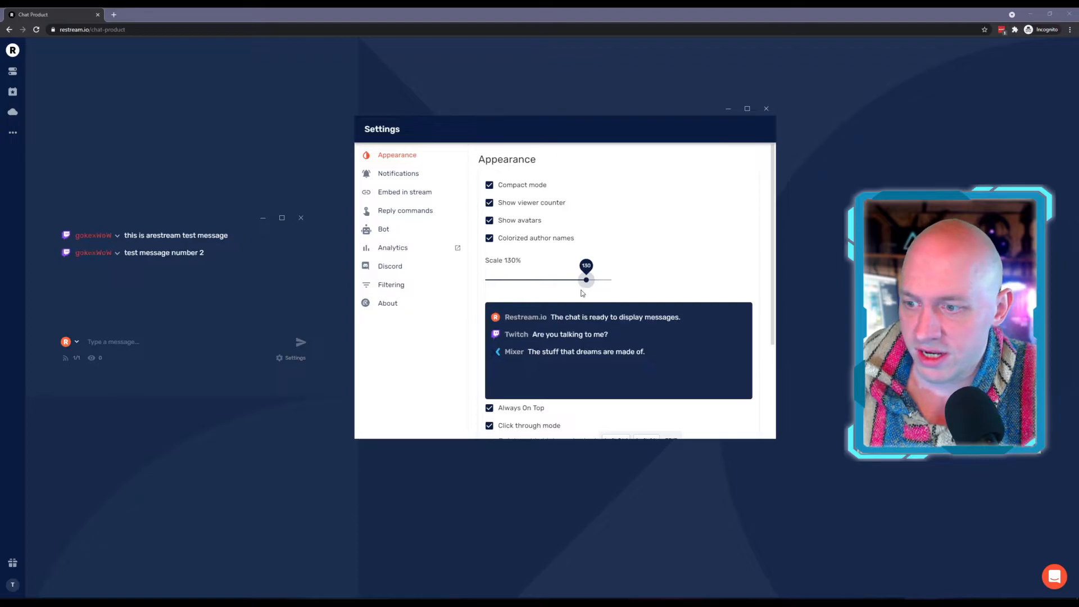
left_click_drag(586, 280, 561, 280)
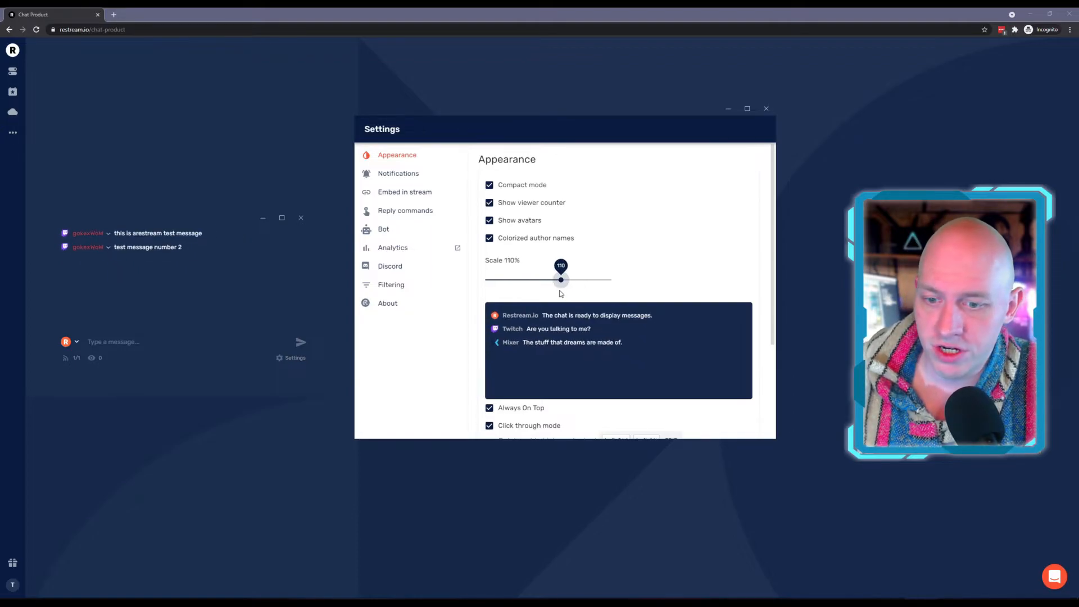
scroll("down", 3)
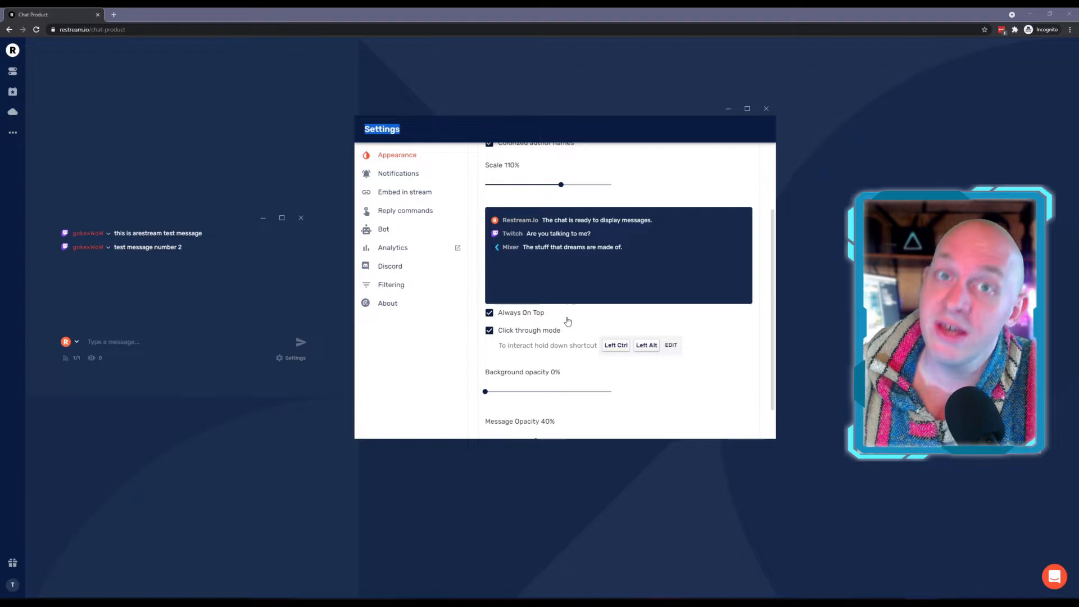
mouse_move(723, 346)
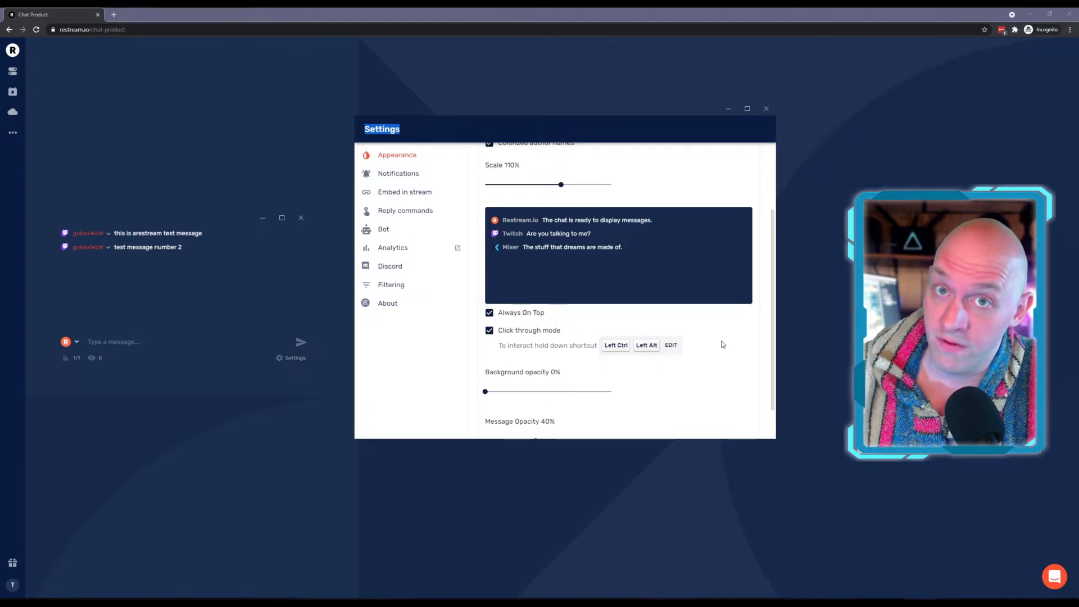
mouse_move(735, 374)
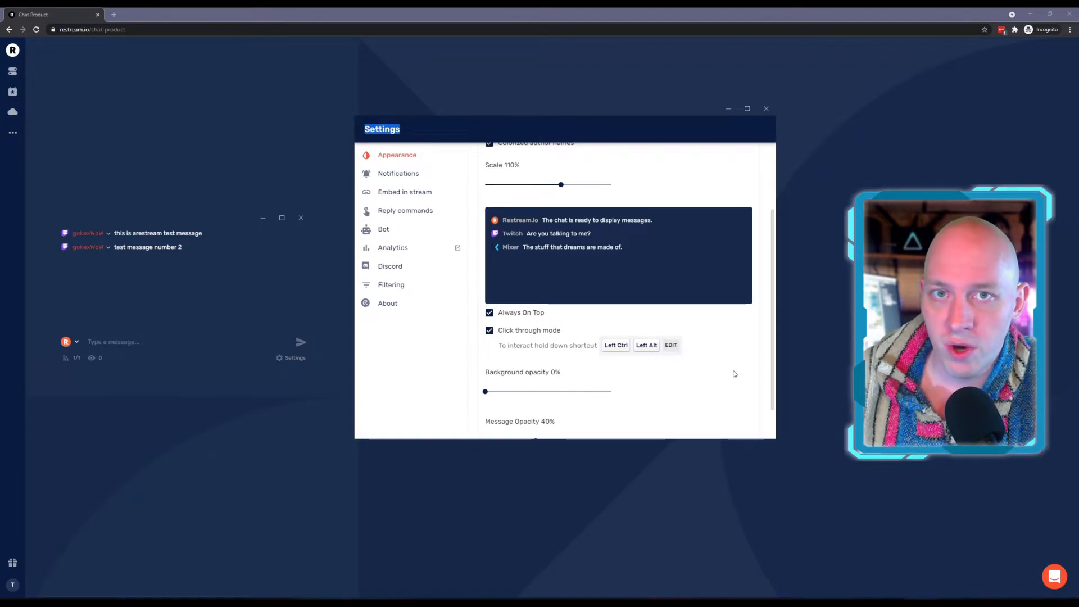
mouse_move(754, 352)
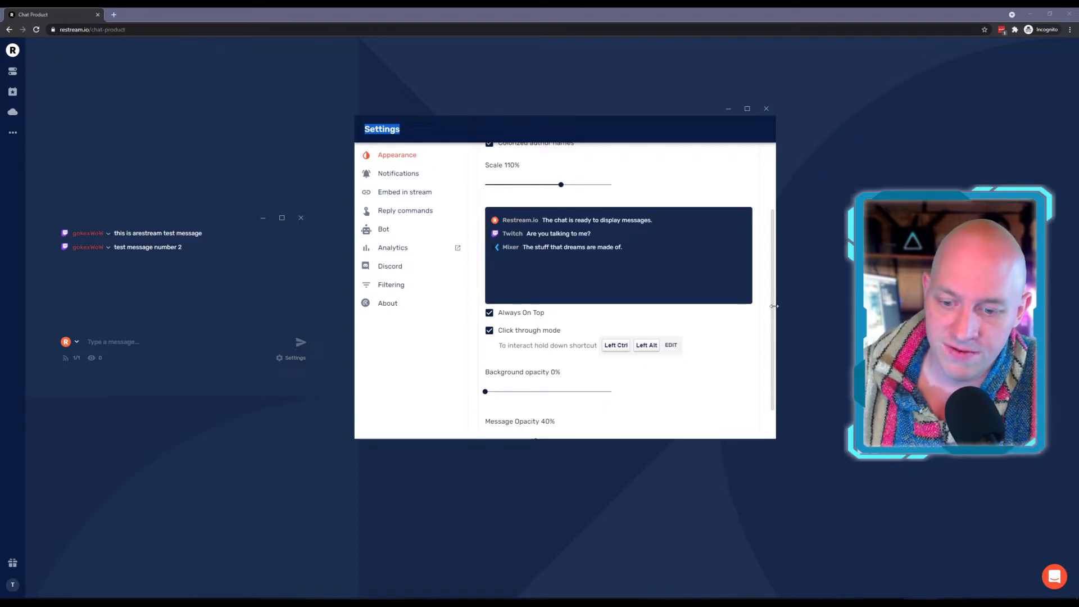
scroll("down", 3)
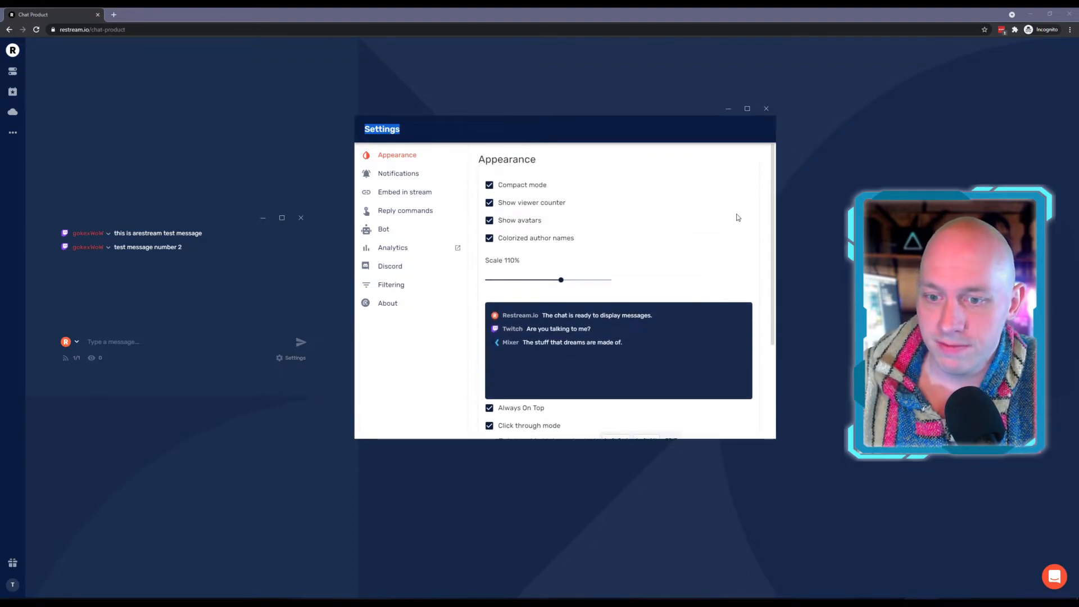
- In Notifications settings, try desktop notifications on and leave them switched off
left_click(398, 173)
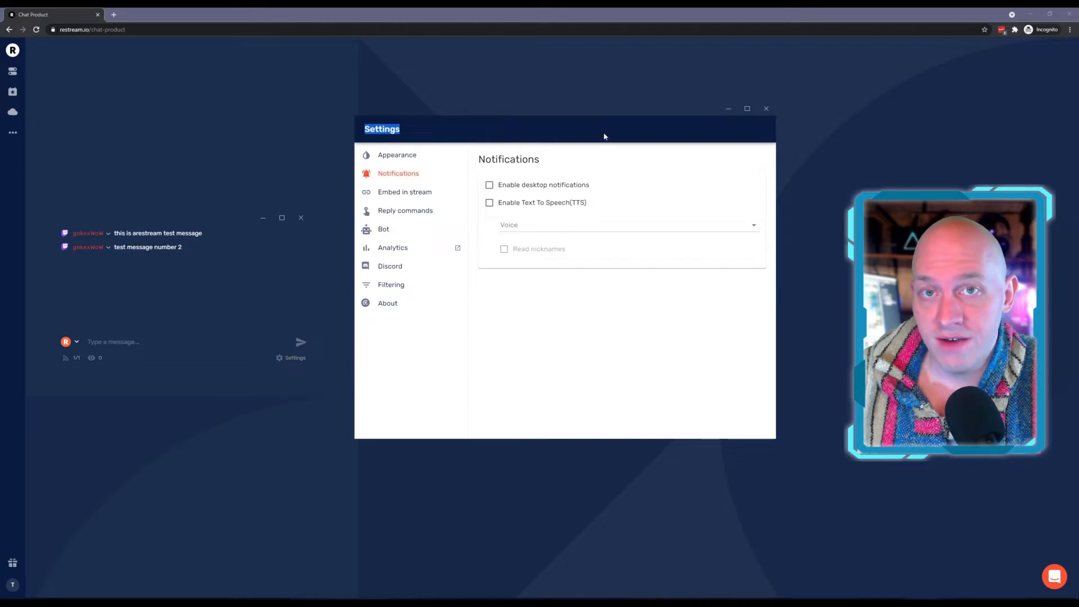
mouse_move(613, 133)
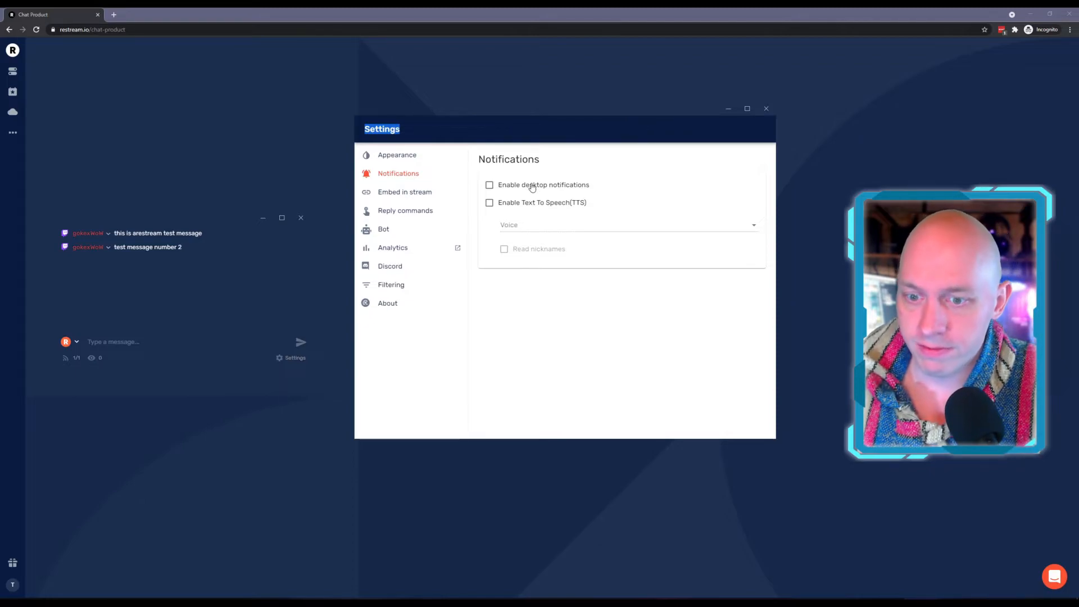
mouse_move(571, 157)
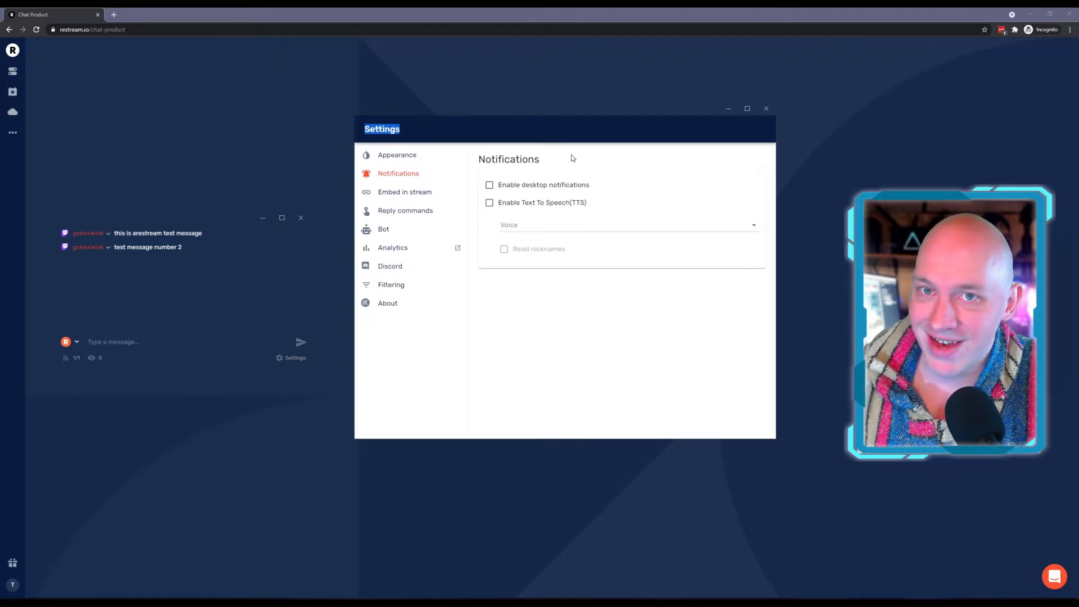
mouse_move(610, 119)
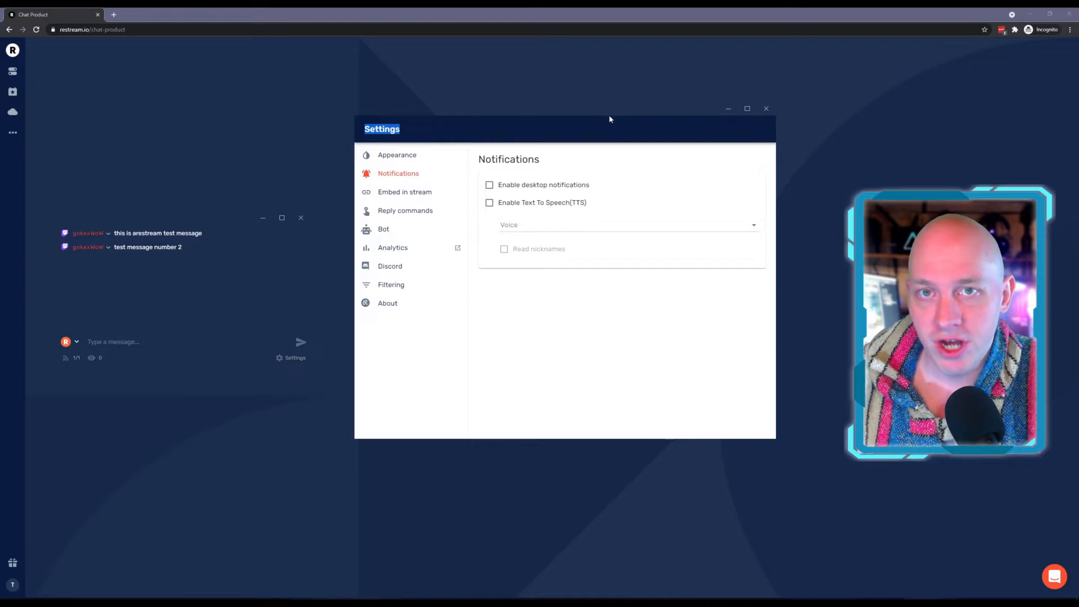
left_click(489, 185)
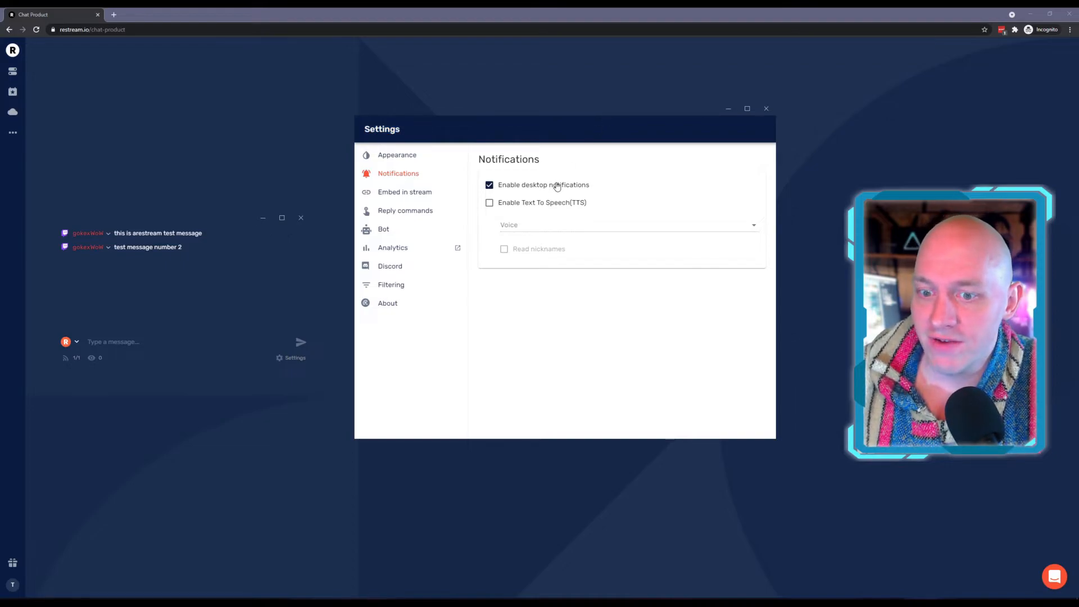
left_click(488, 184)
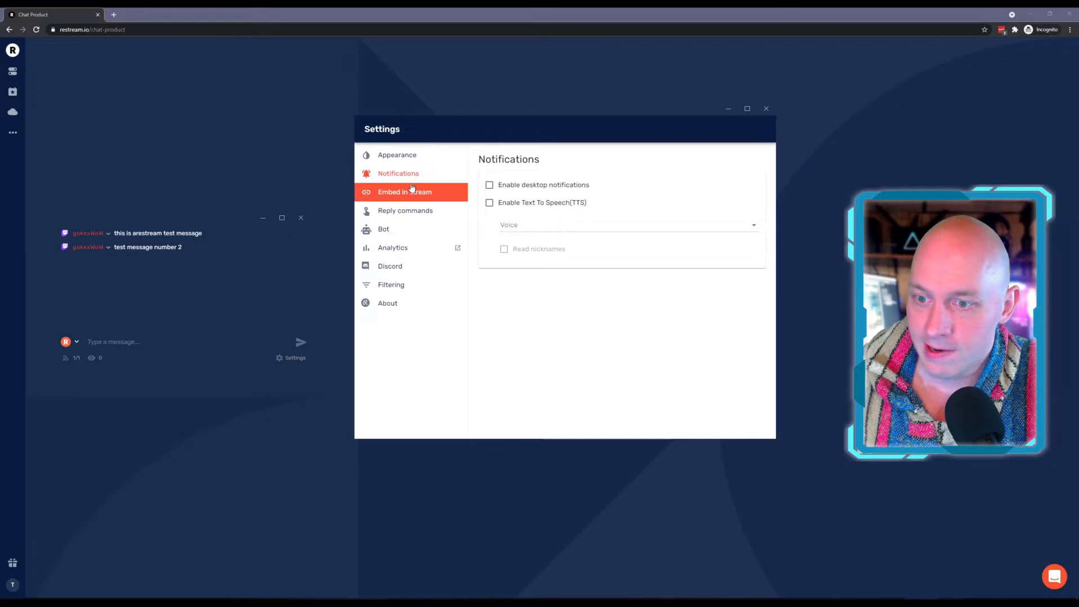
- Review the Embed in stream preview and settings, then show the Bot relay settings, left off
left_click(404, 191)
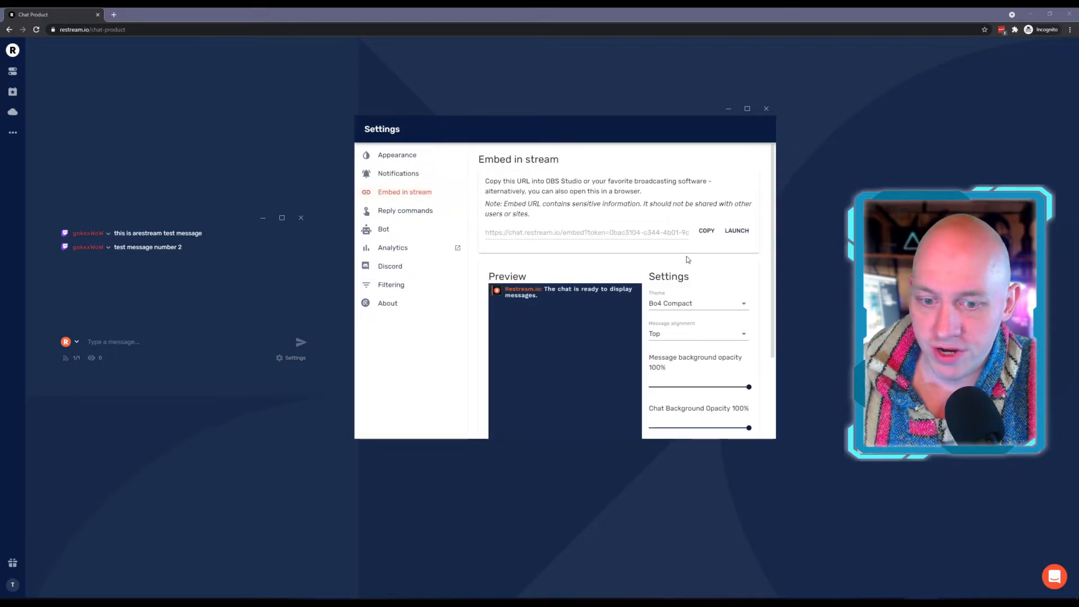
scroll("down", 3)
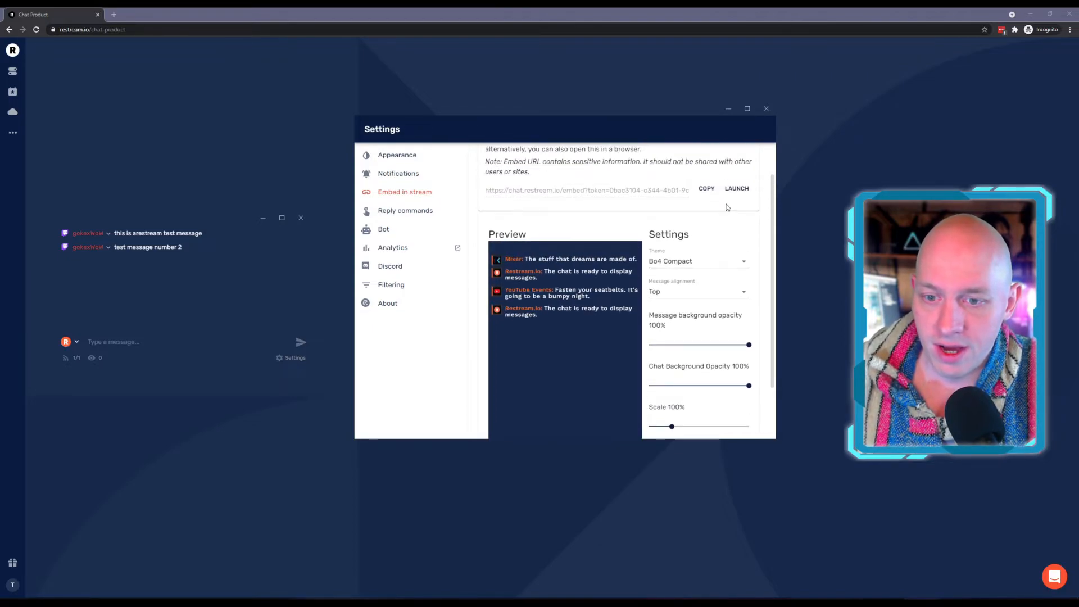
scroll("down", 3)
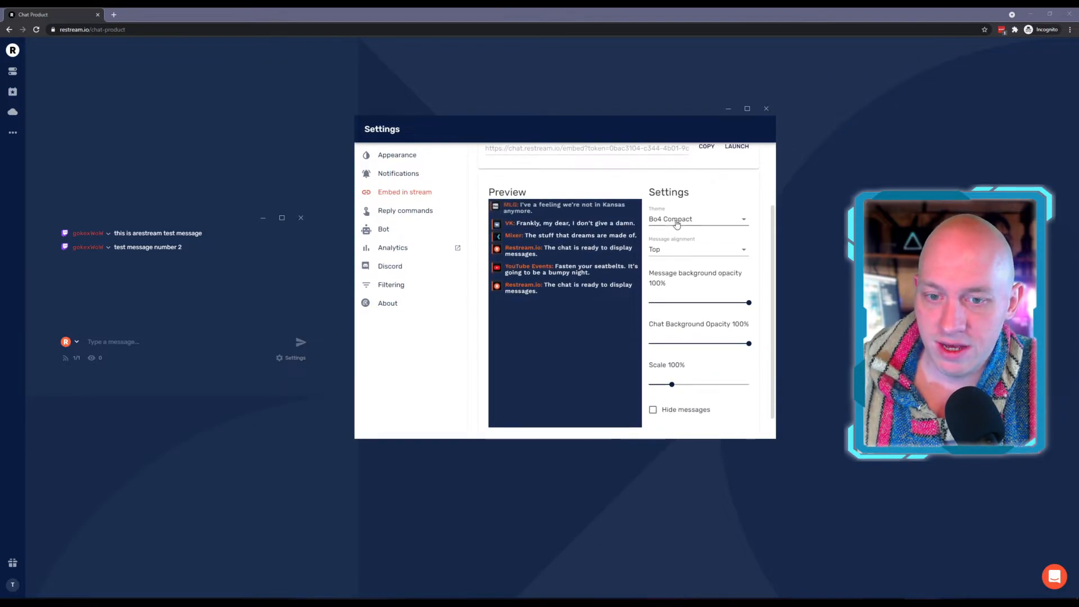
left_click(383, 229)
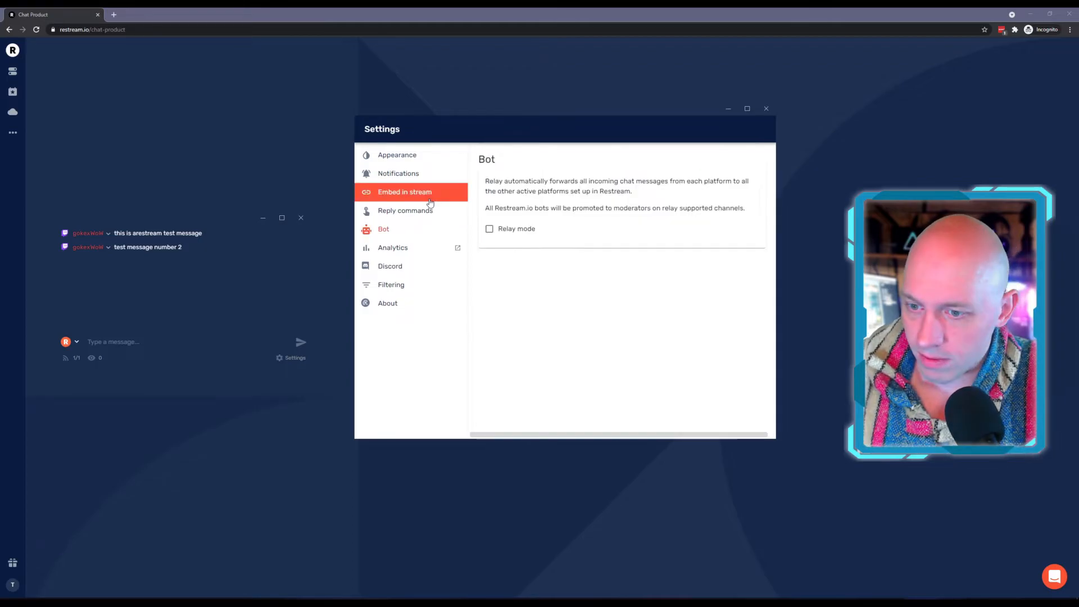
mouse_move(412, 281)
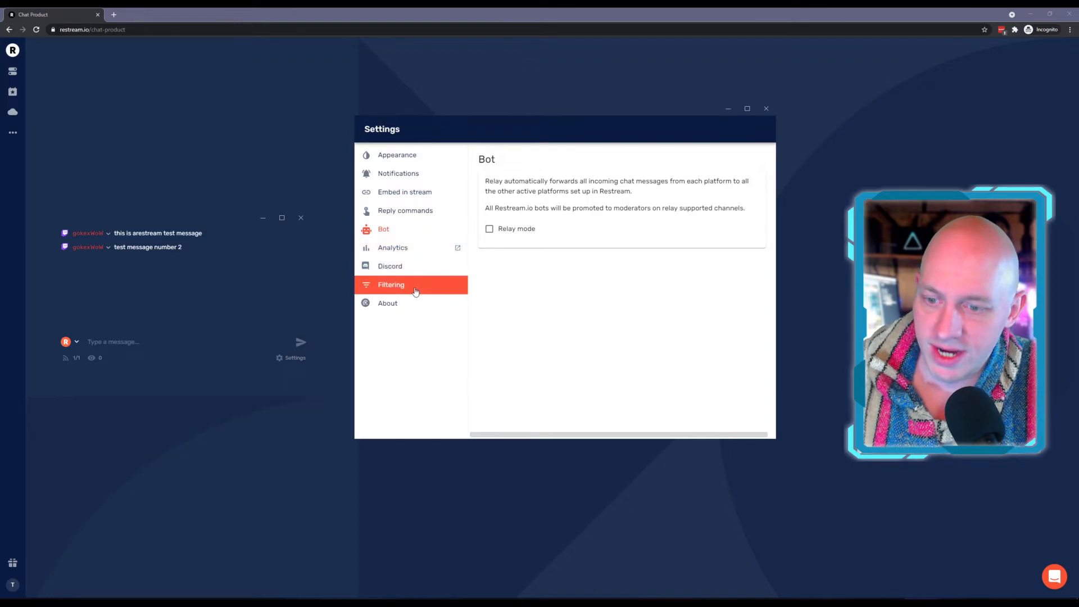
- In Filtering, try hiding "!" commands and leave it off, keeping common chat bots hidden
left_click(391, 285)
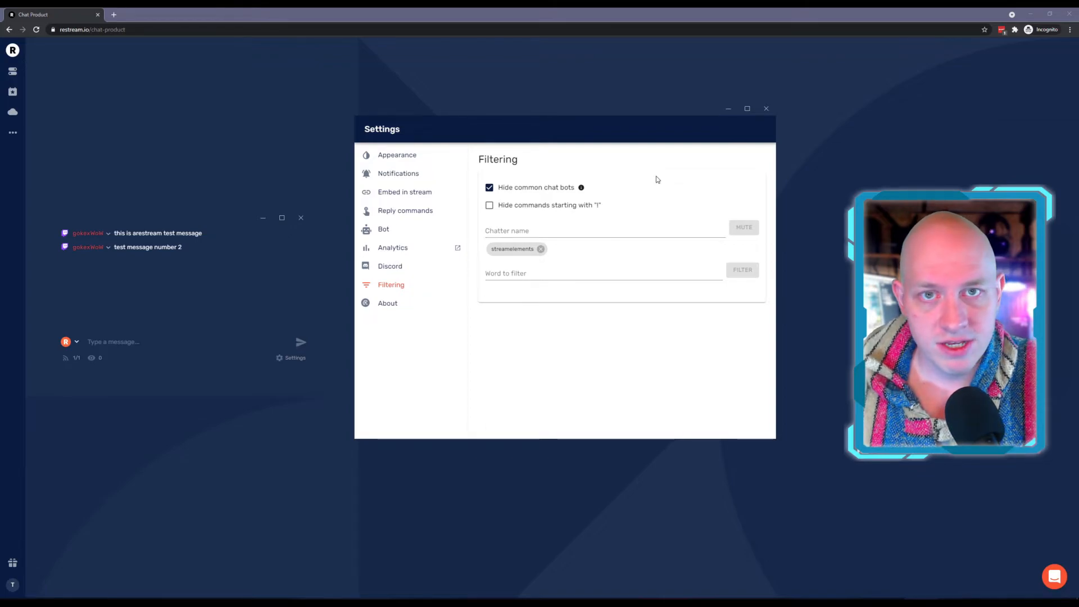
mouse_move(639, 200)
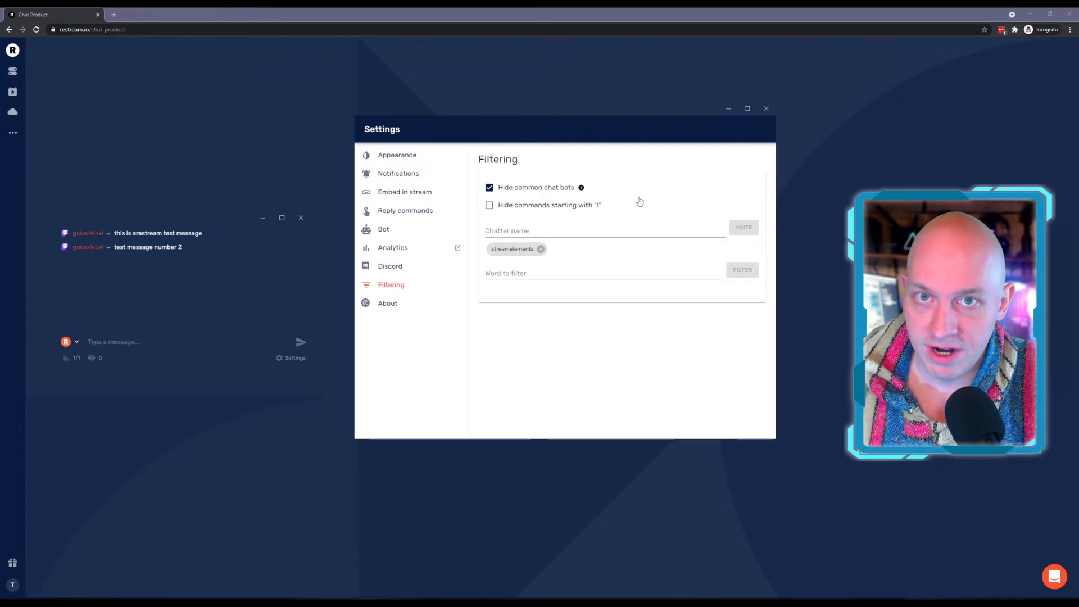
left_click(605, 231)
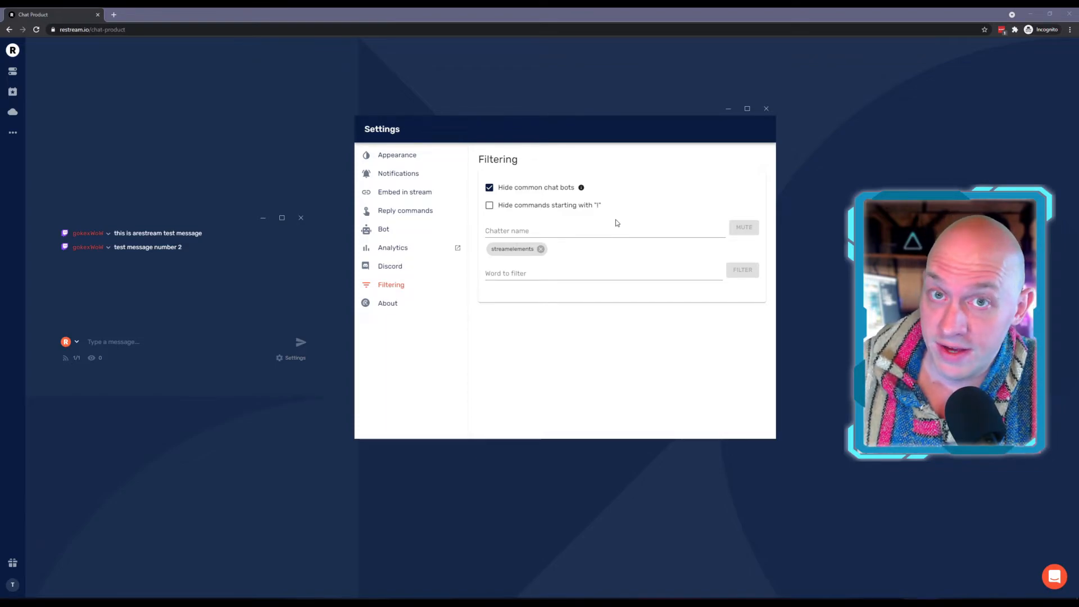
mouse_move(234, 258)
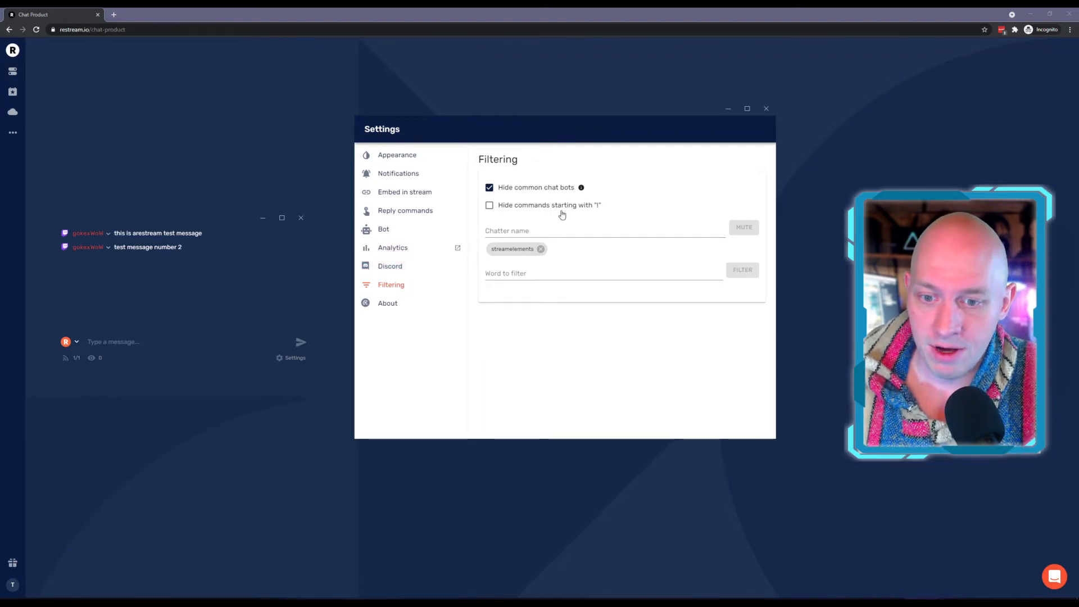
left_click(489, 204)
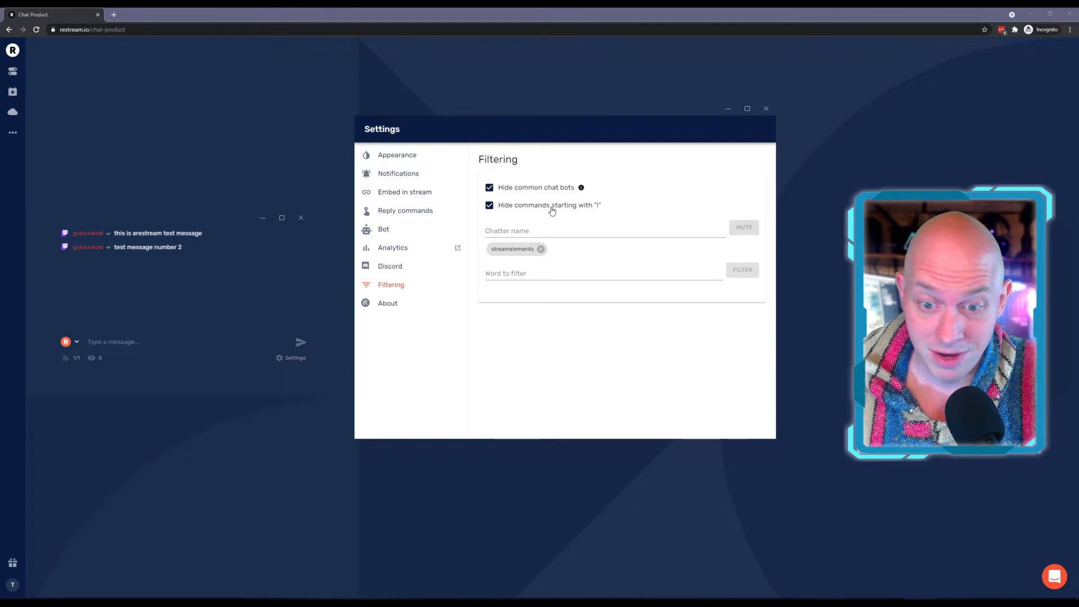
left_click(489, 205)
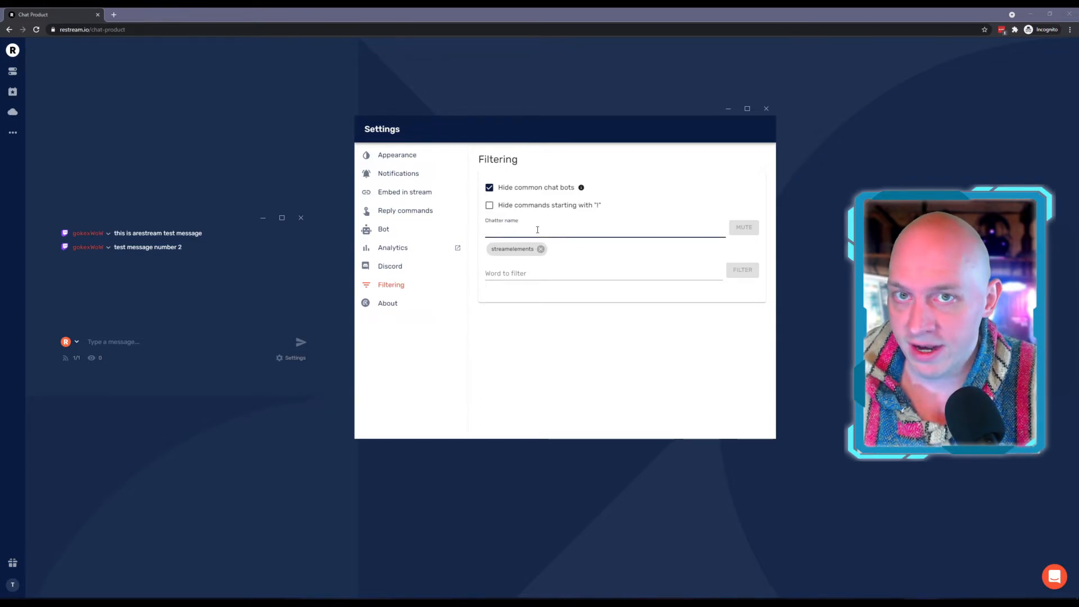
- Enter 'kexxy' as a chatter name to mute, then clear it, leaving only streamelements muted
type("kexxy")
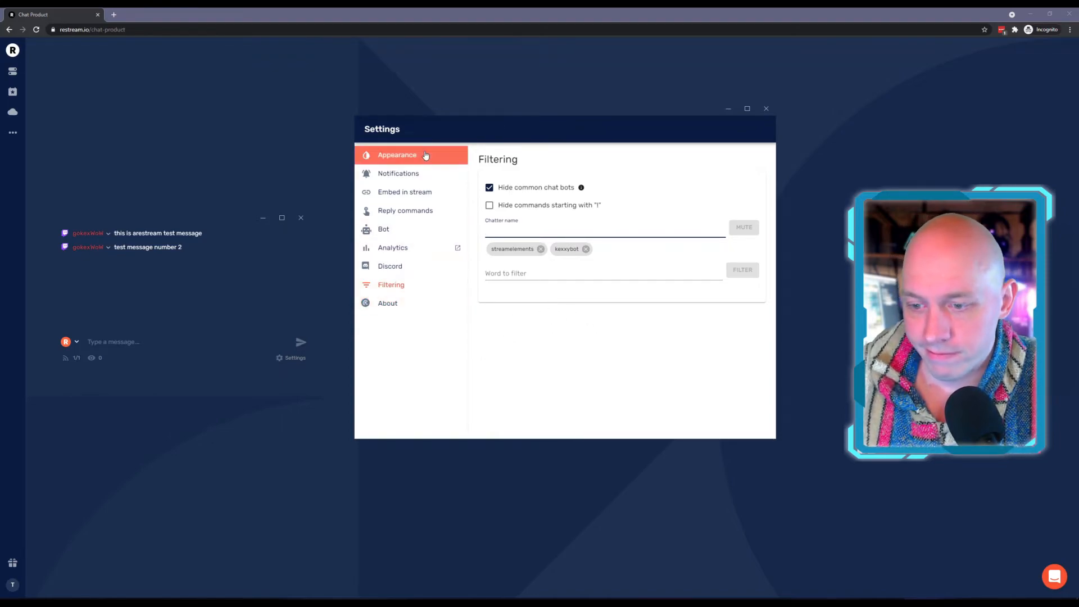
left_click(585, 249)
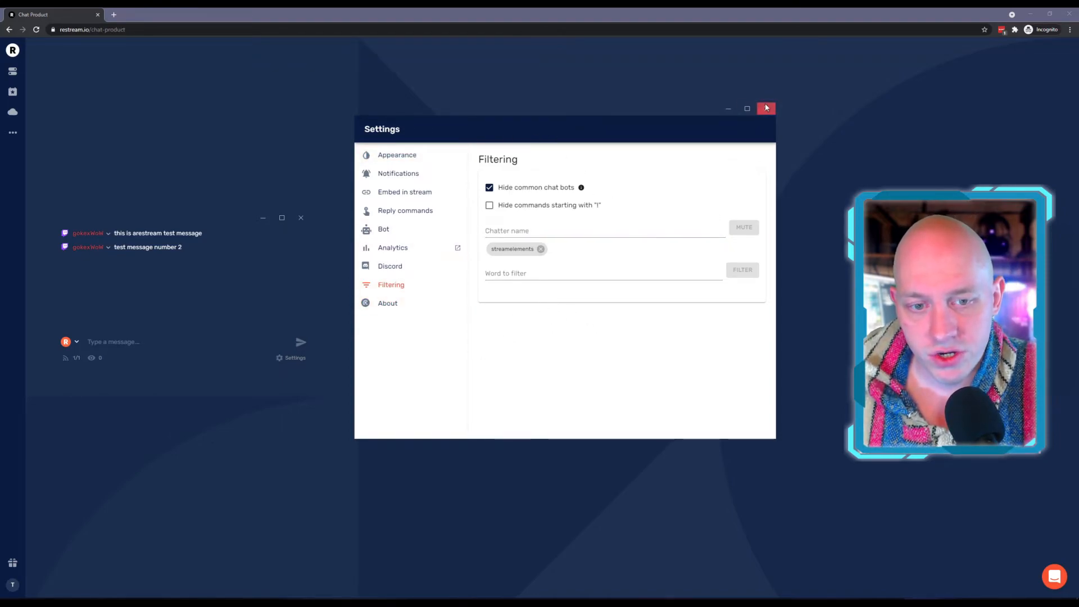
- Close the chat settings window, returning to the chat feed with its two test messages
left_click(766, 108)
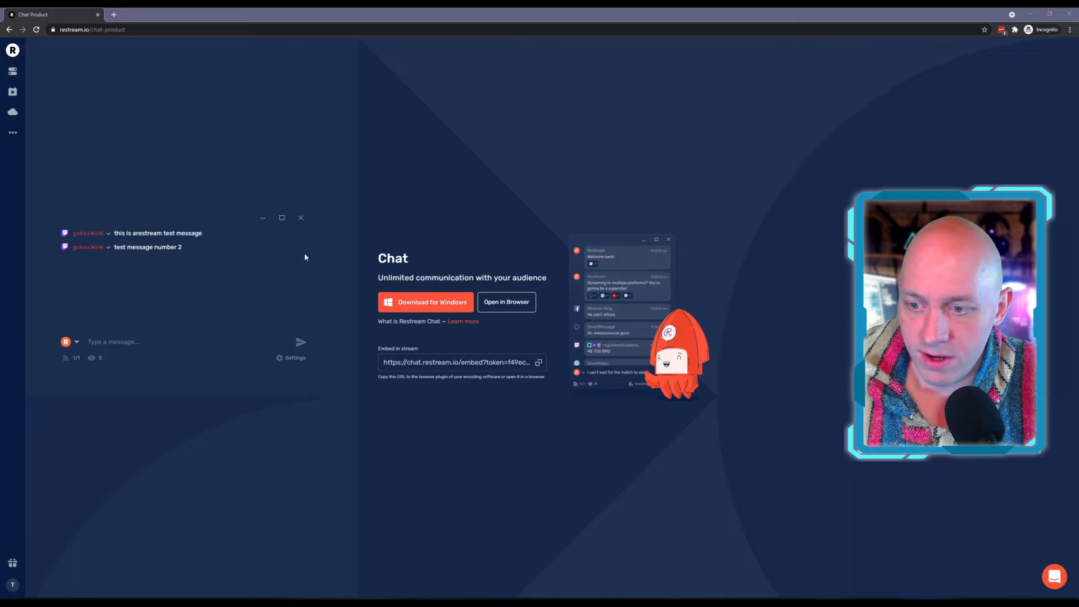
mouse_move(220, 222)
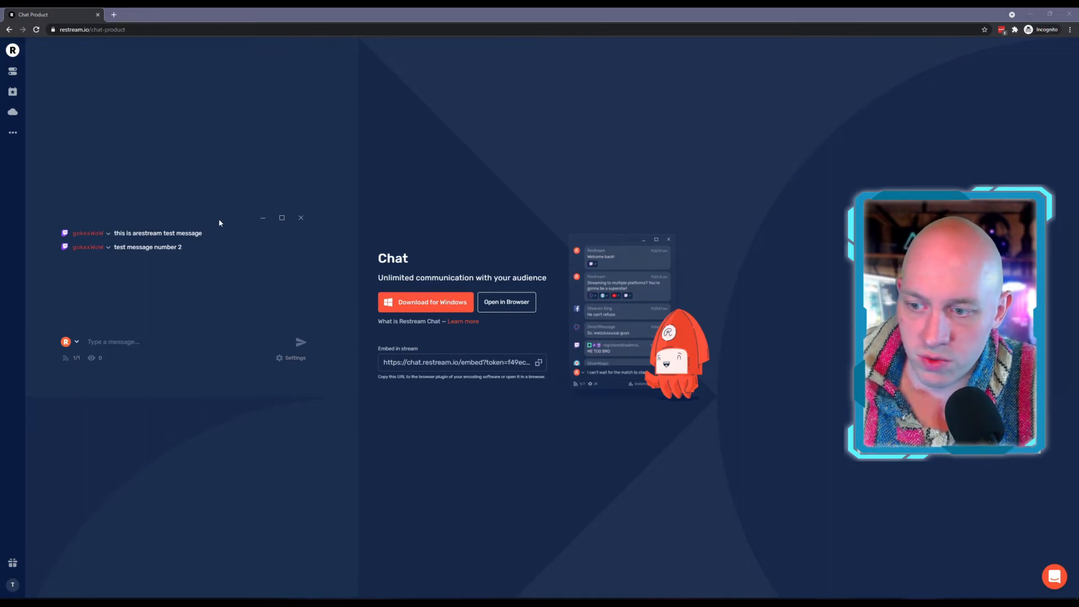
mouse_move(266, 272)
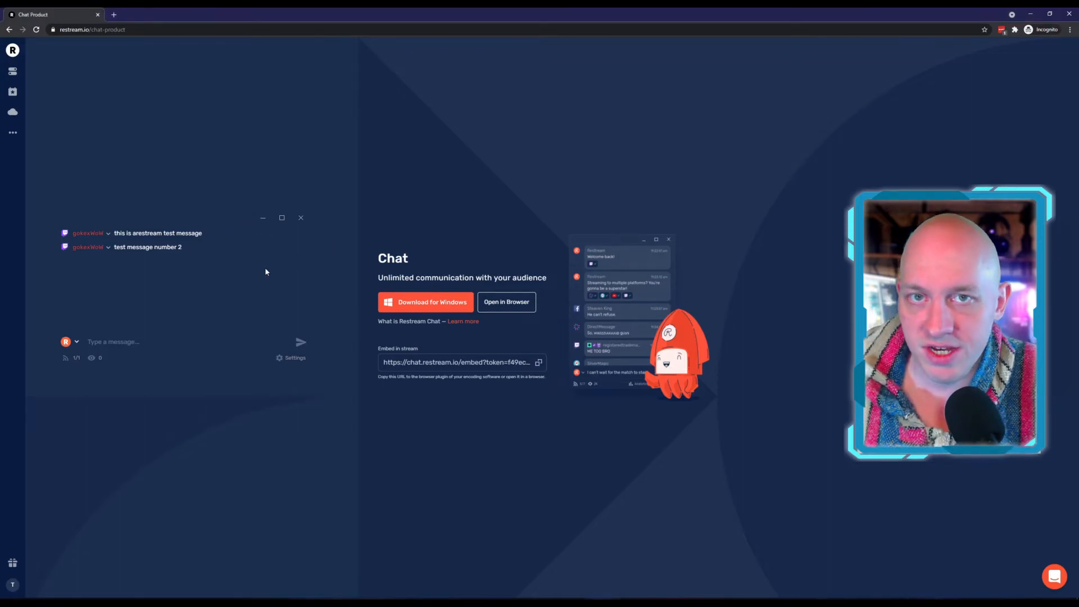
mouse_move(232, 223)
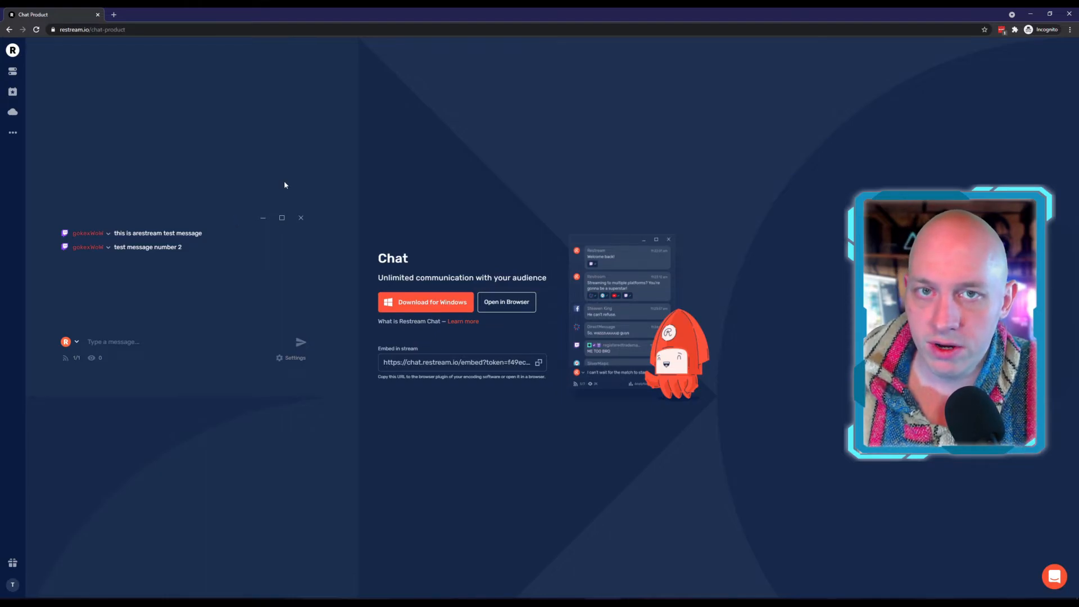
mouse_move(243, 223)
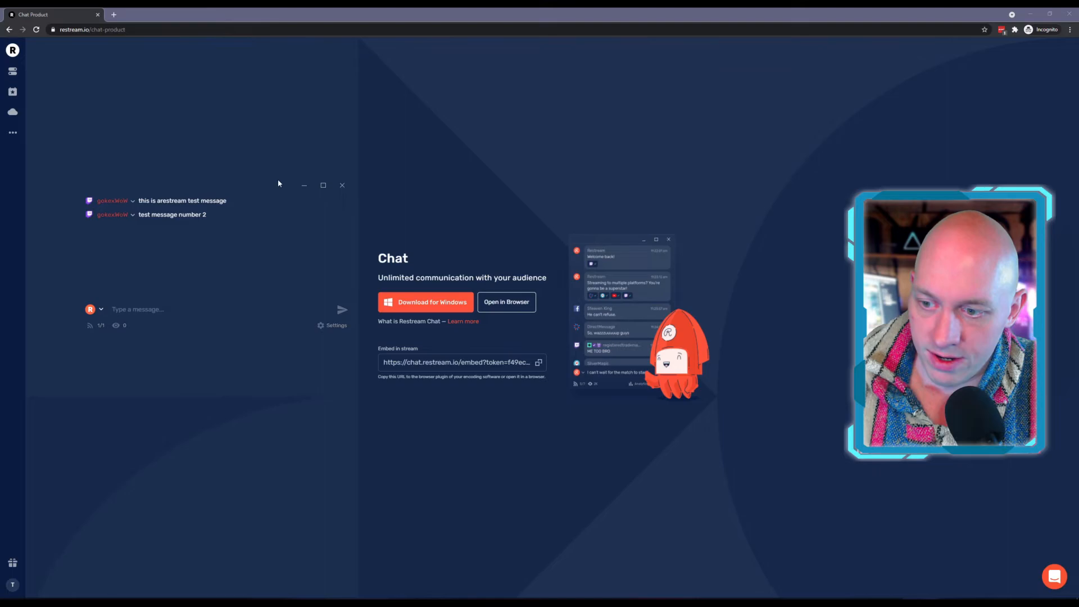
mouse_move(286, 184)
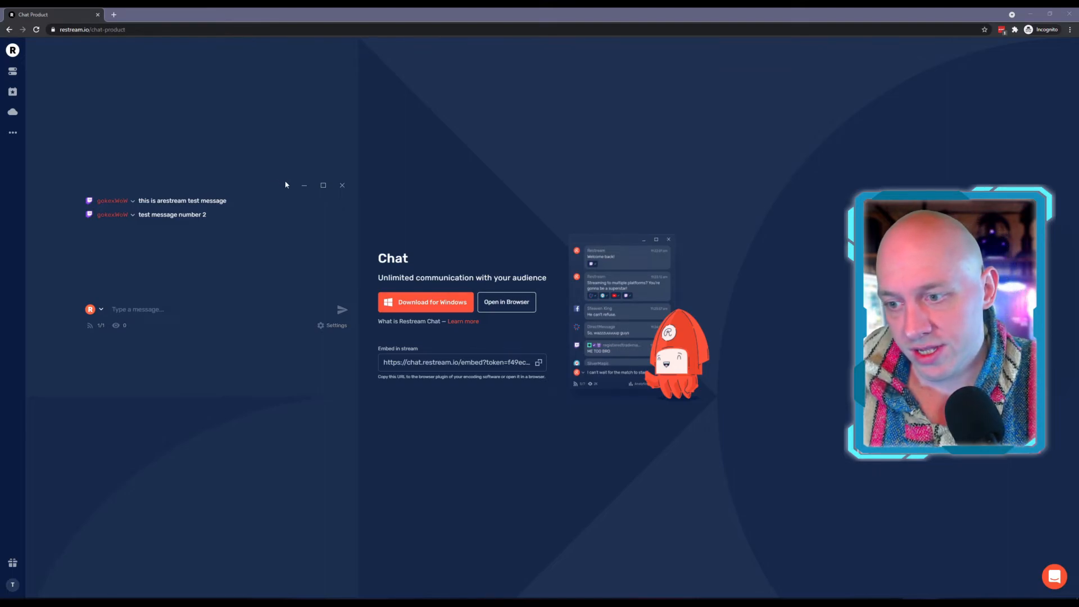
mouse_move(299, 175)
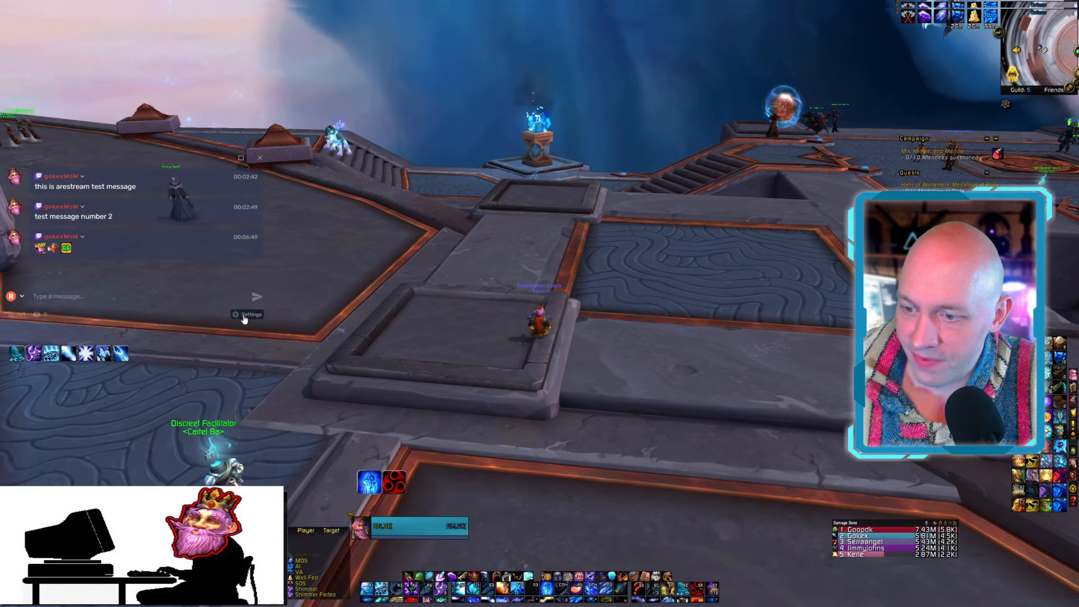
- Switch the in-game chat overlay to Compact mode for single-line messages without timestamps
left_click(248, 315)
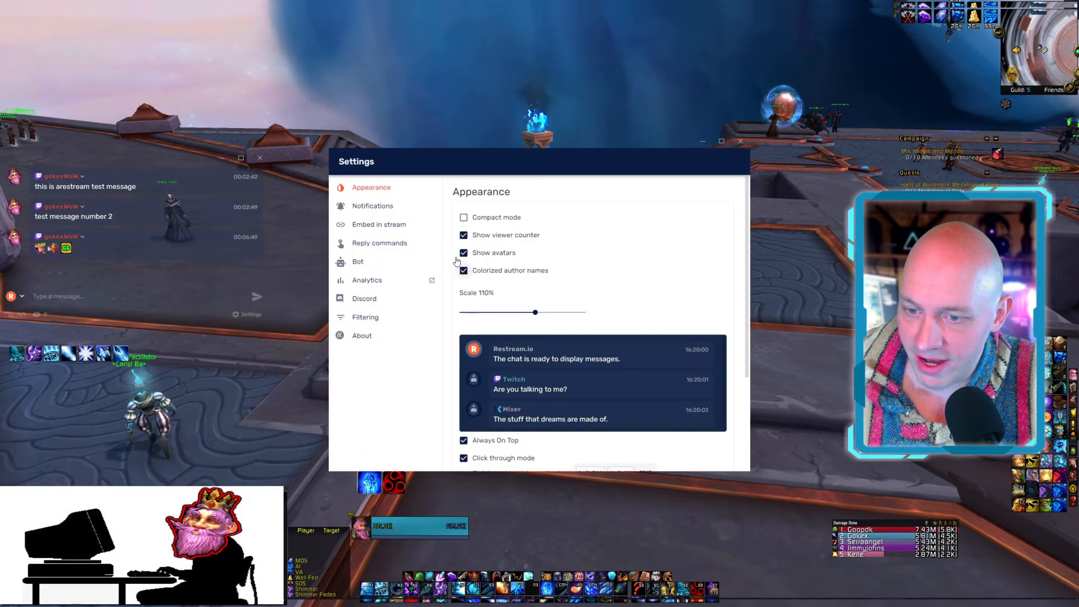
left_click(739, 141)
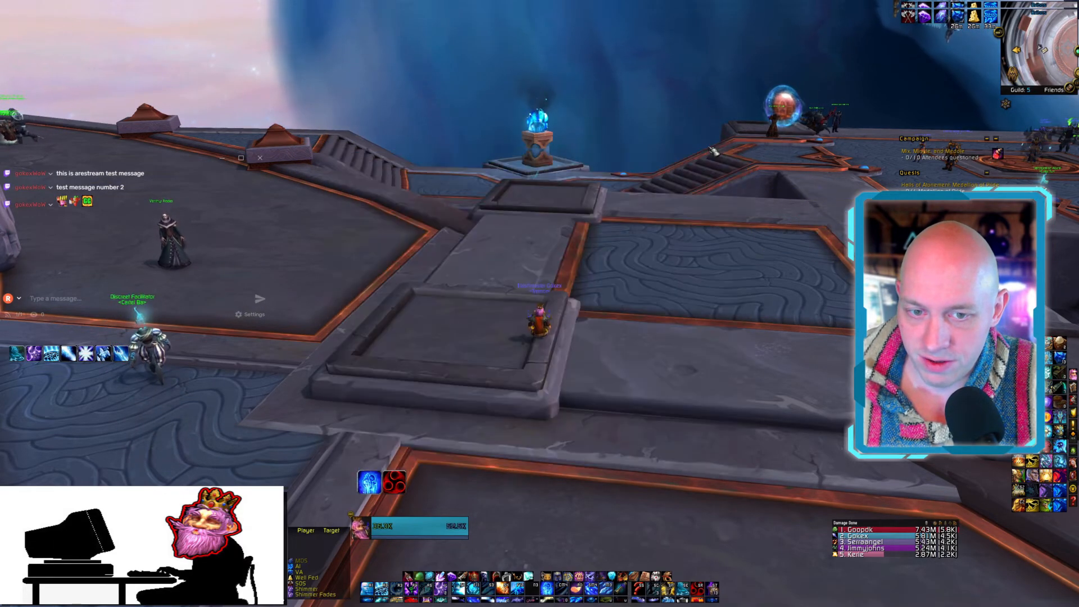